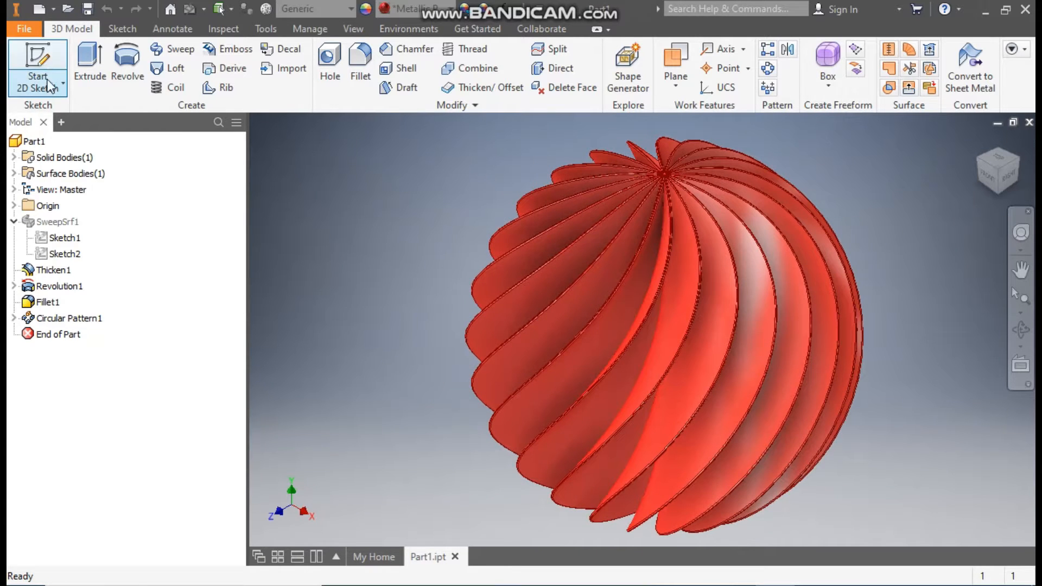
- Create a new part from the Metric Standard (mm).ipt template
click(36, 9)
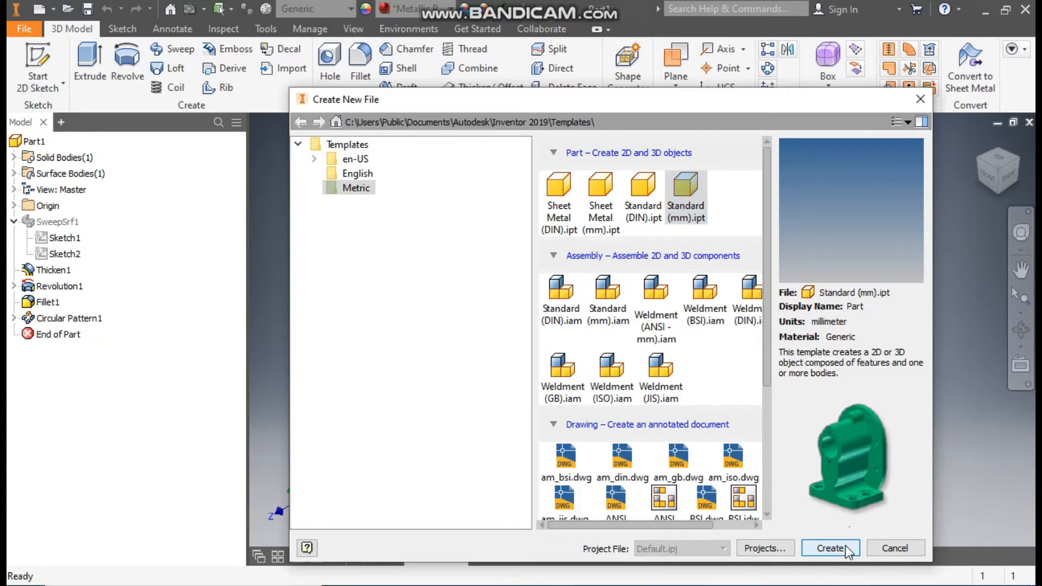
click(830, 547)
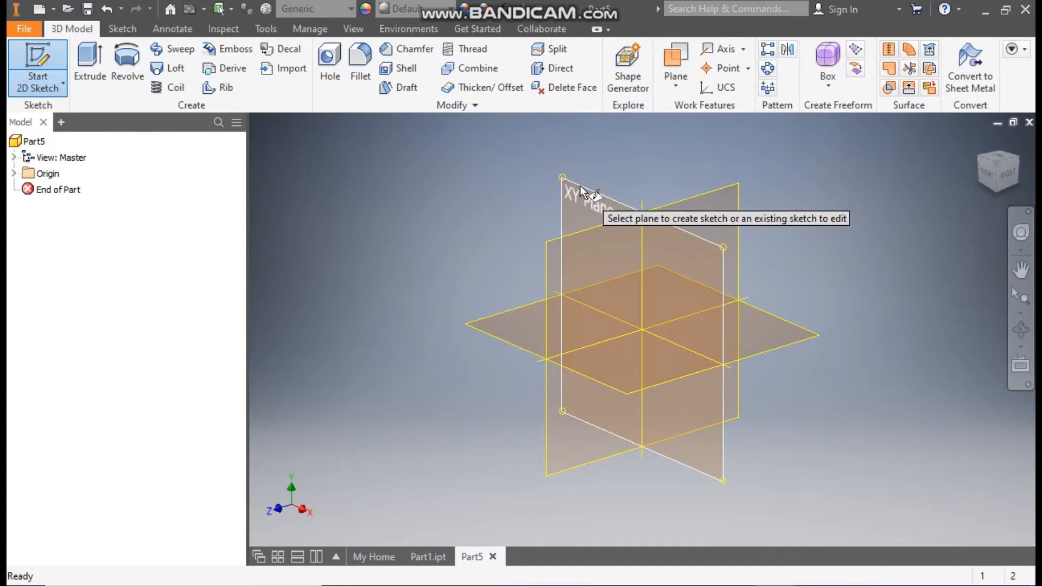
- On the XY plane, draw a vertical line up from the origin and dimension it to 80 mm
click(578, 192)
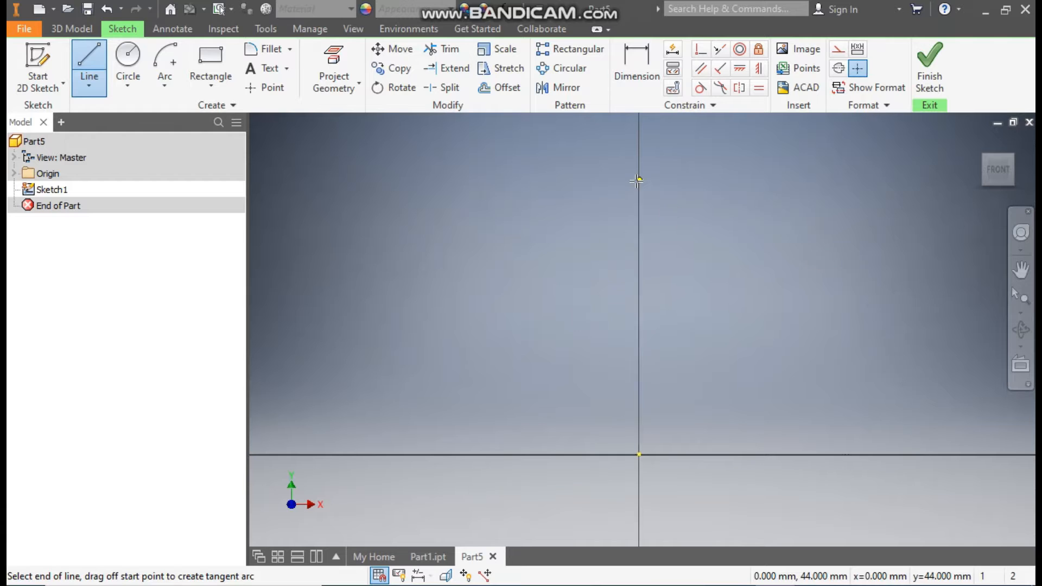
drag(637, 183, 637, 454)
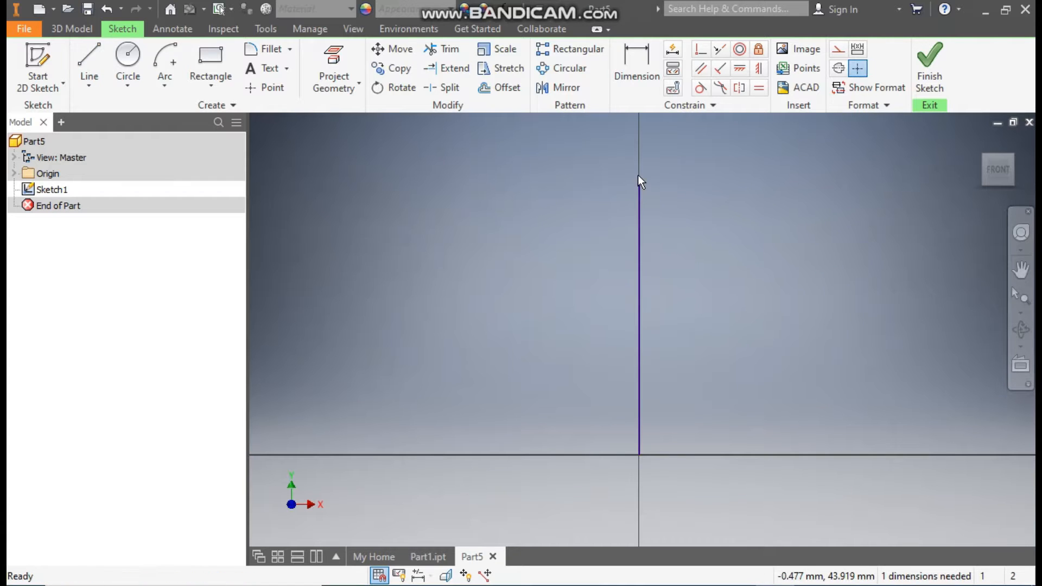
click(635, 66)
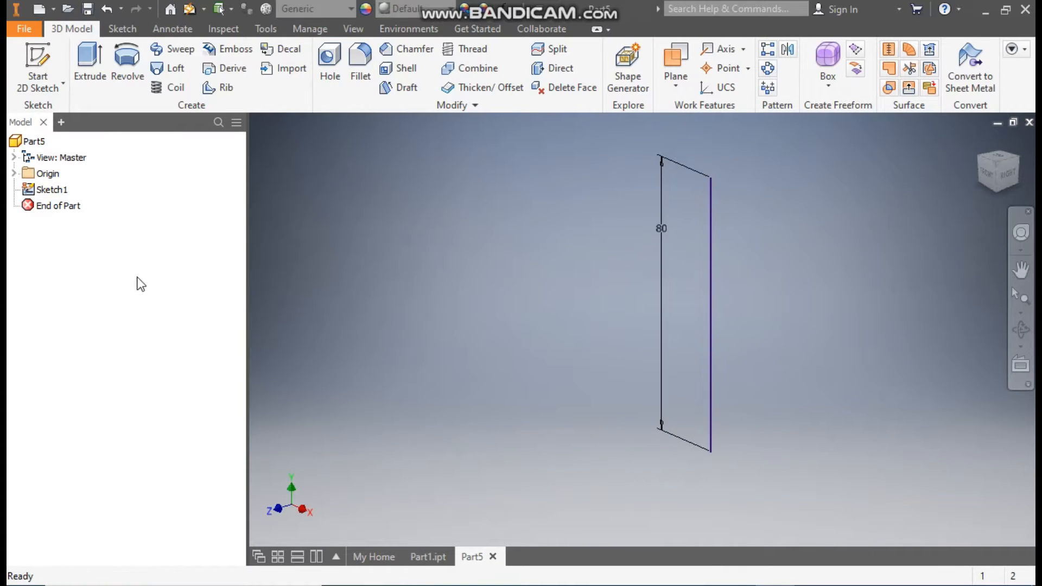
- Sketch a line from the origin on the XZ plane, dimensioned to 40 mm
click(65, 205)
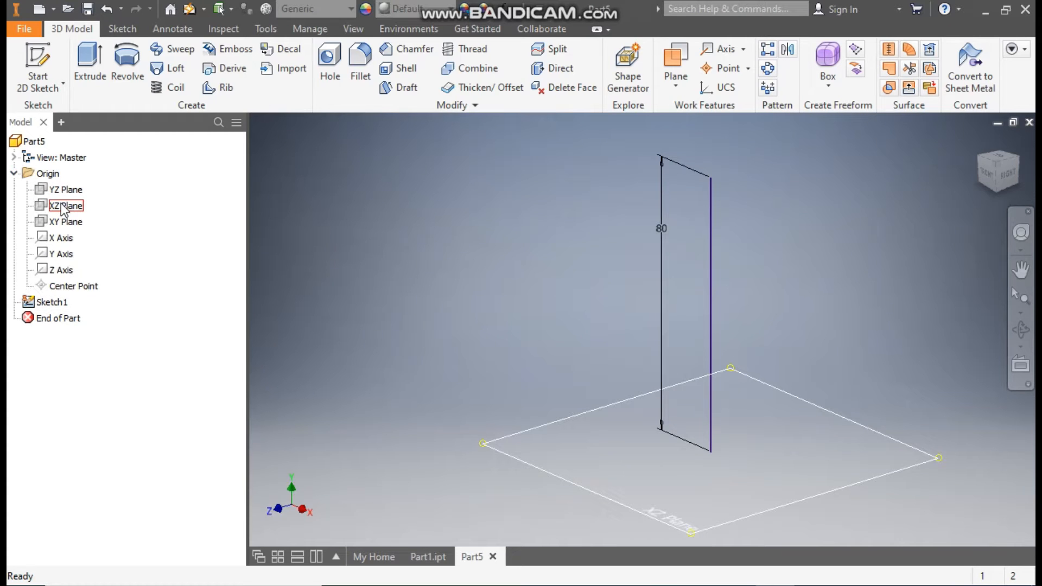
click(65, 205)
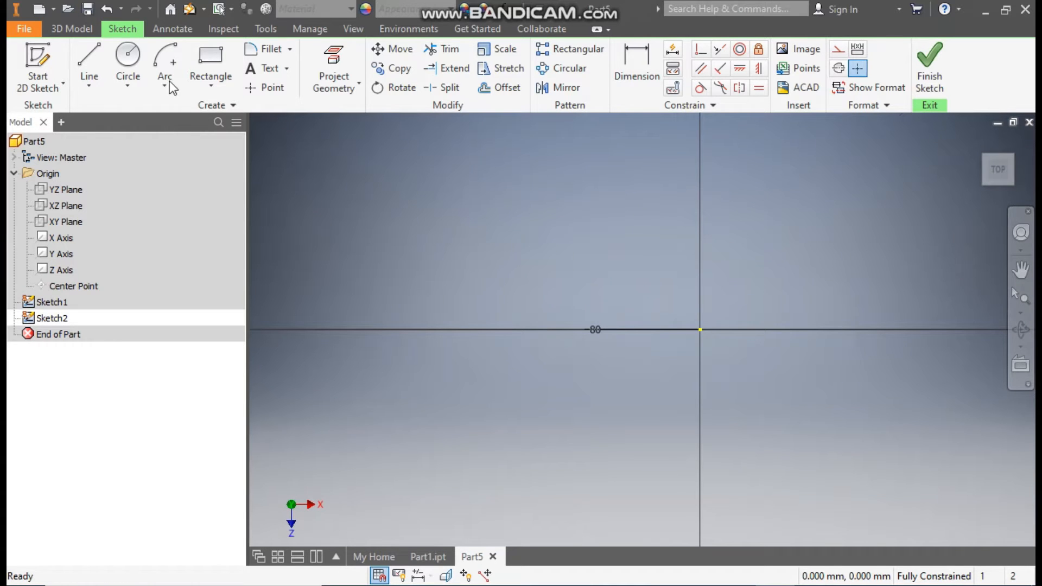
click(89, 63)
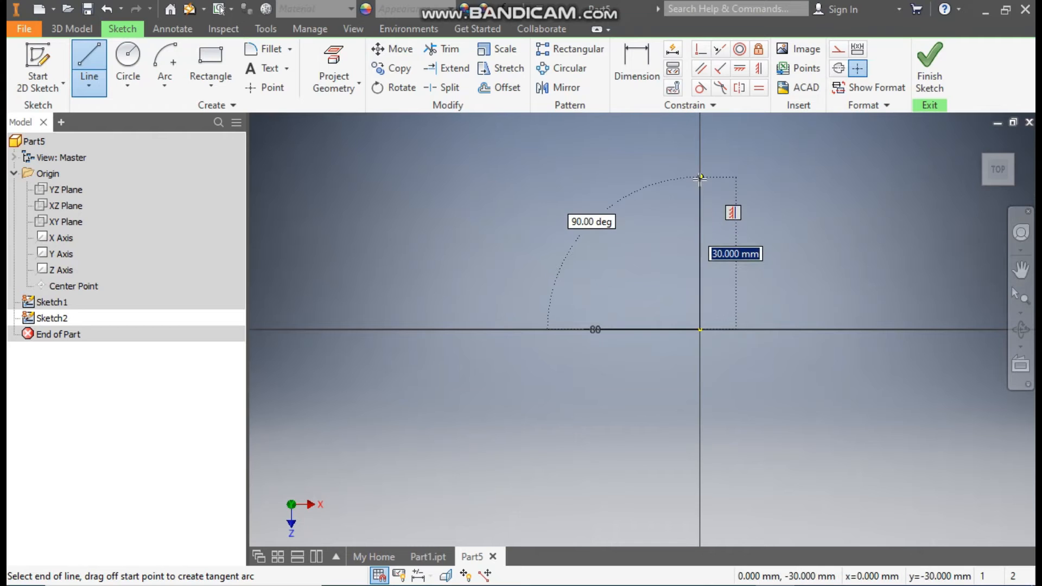
click(698, 176)
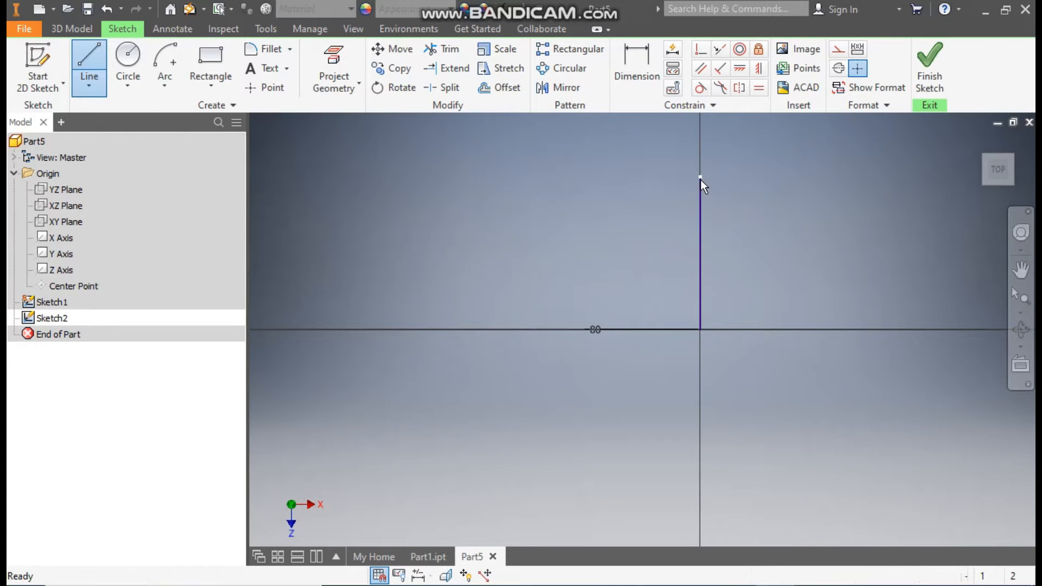
click(635, 66)
text(40)
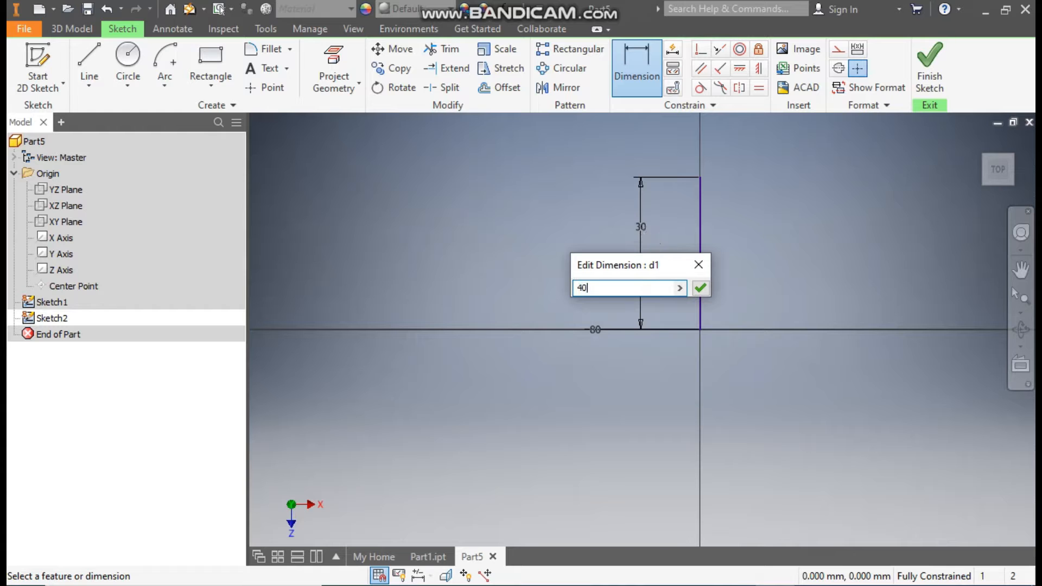
click(699, 288)
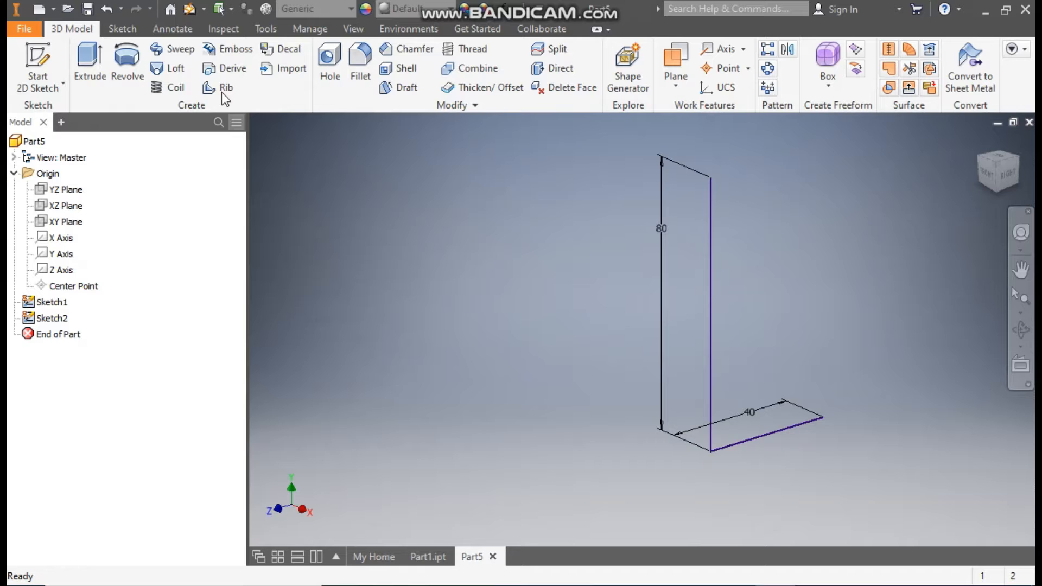
- Sweep the 40 mm line along the 80 mm line as a surface with a 90° twist
click(178, 49)
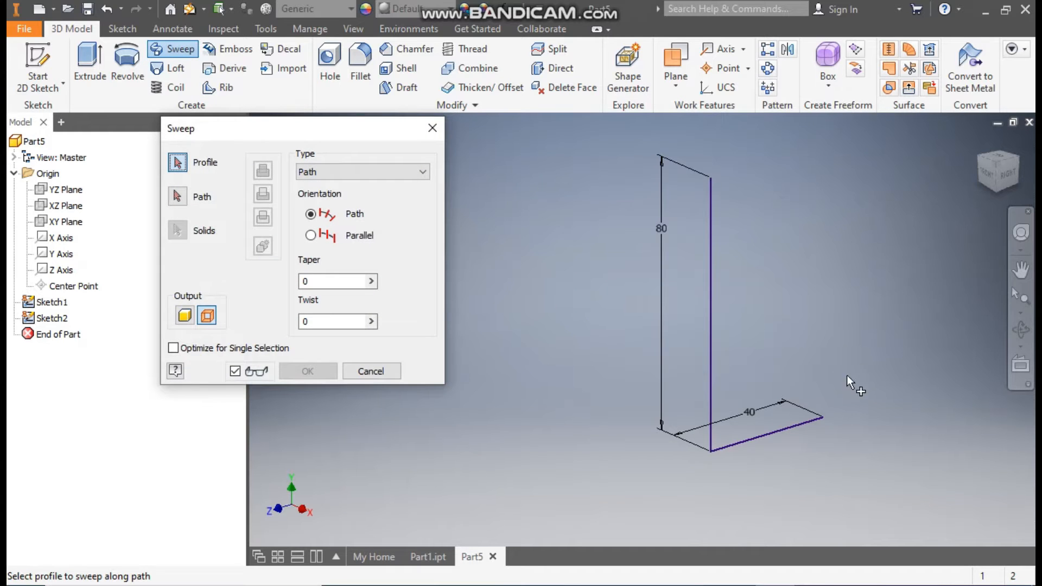
mouse_move(228, 197)
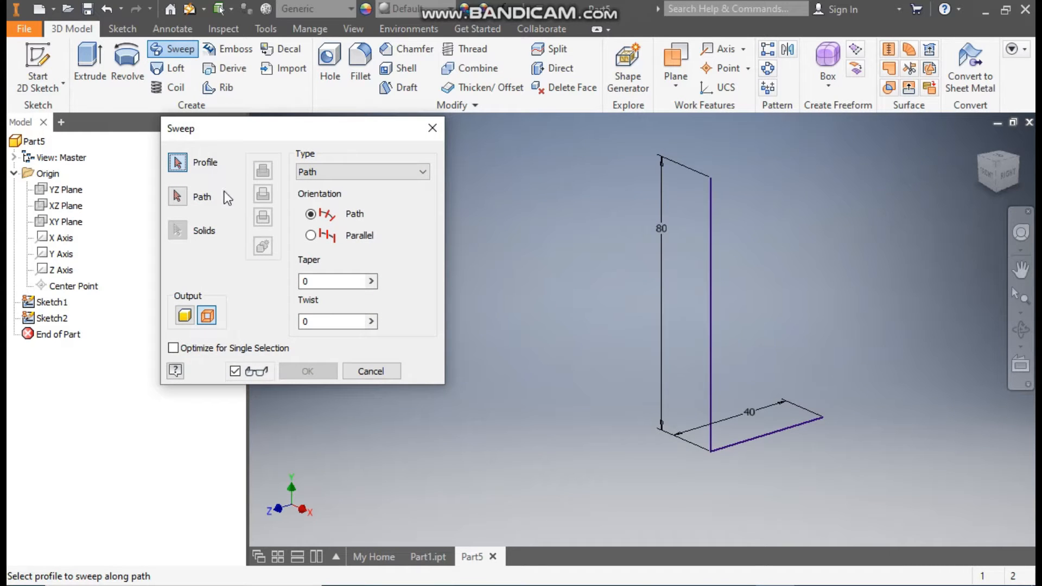
click(763, 430)
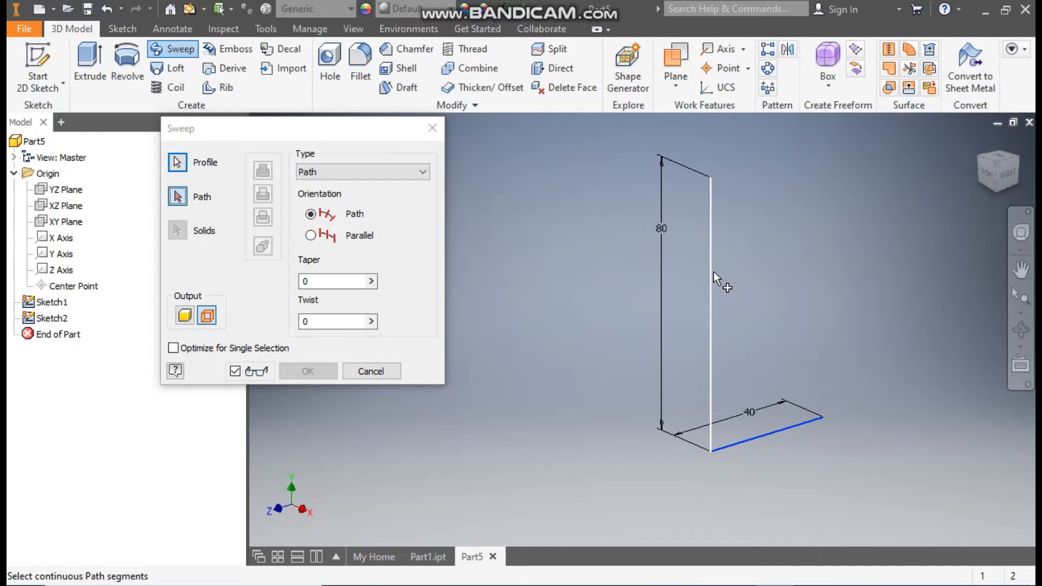
click(731, 279)
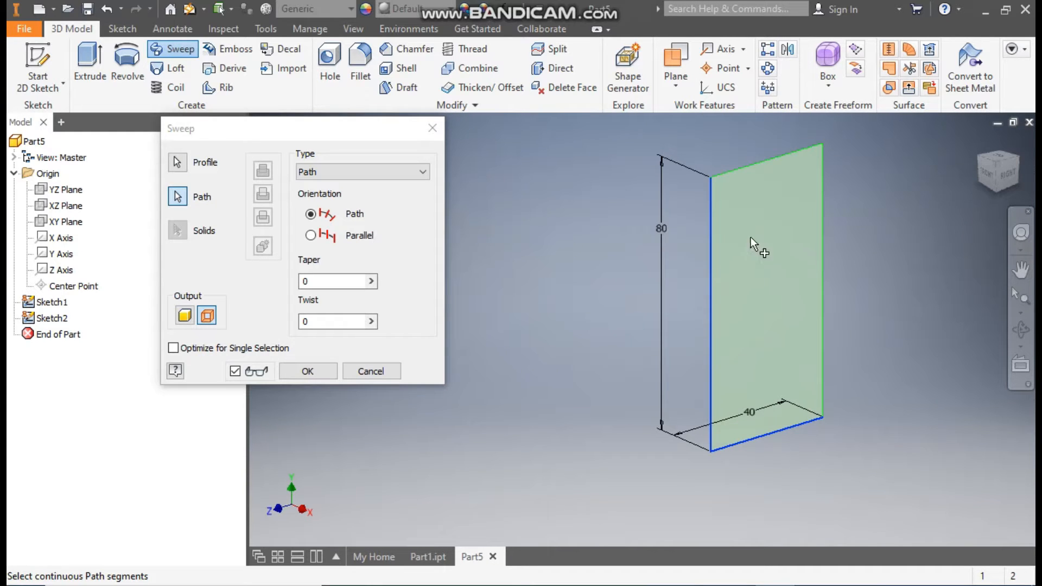
mouse_move(797, 308)
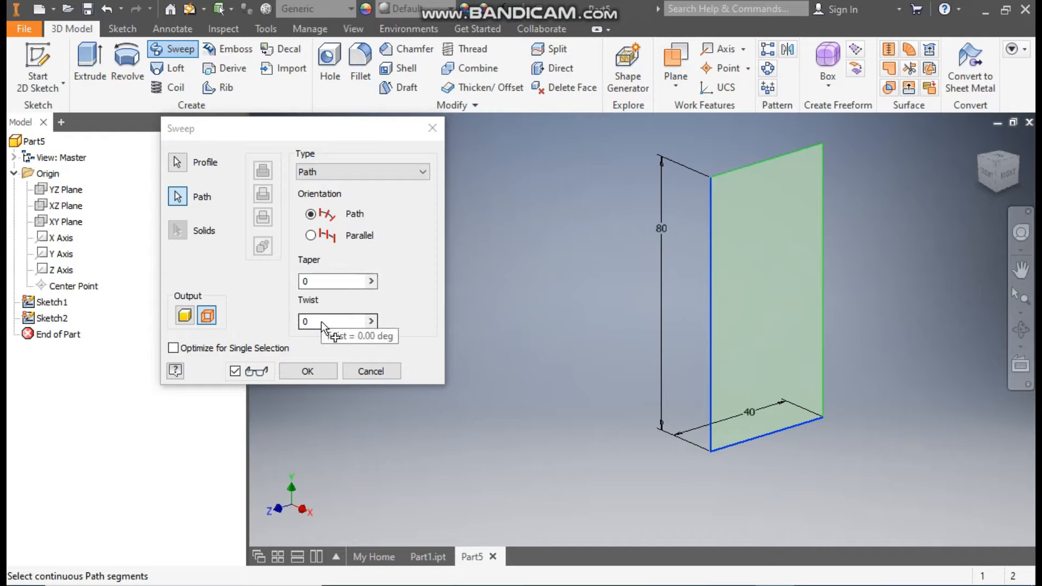
text(90)
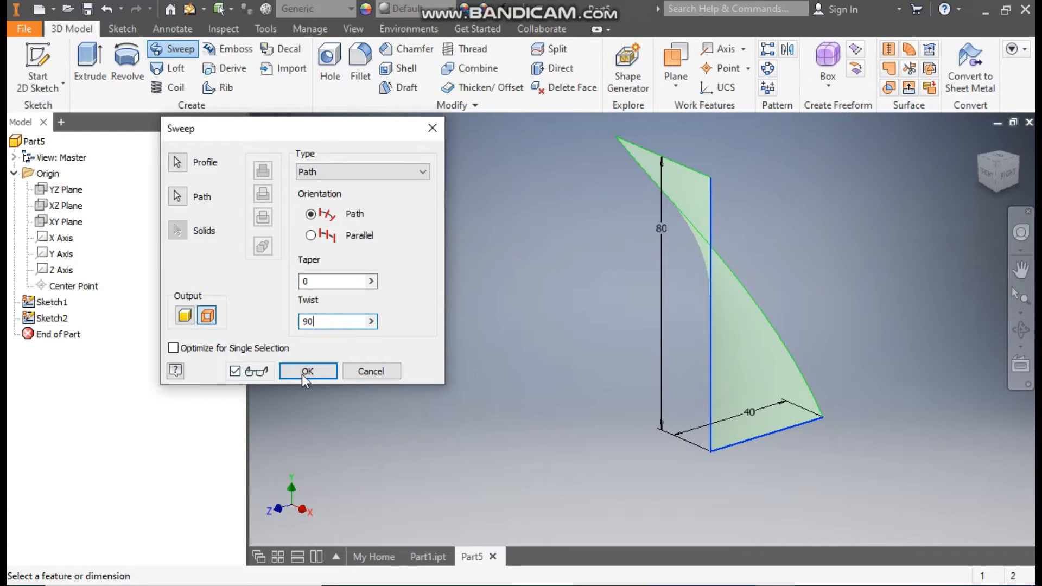
click(306, 370)
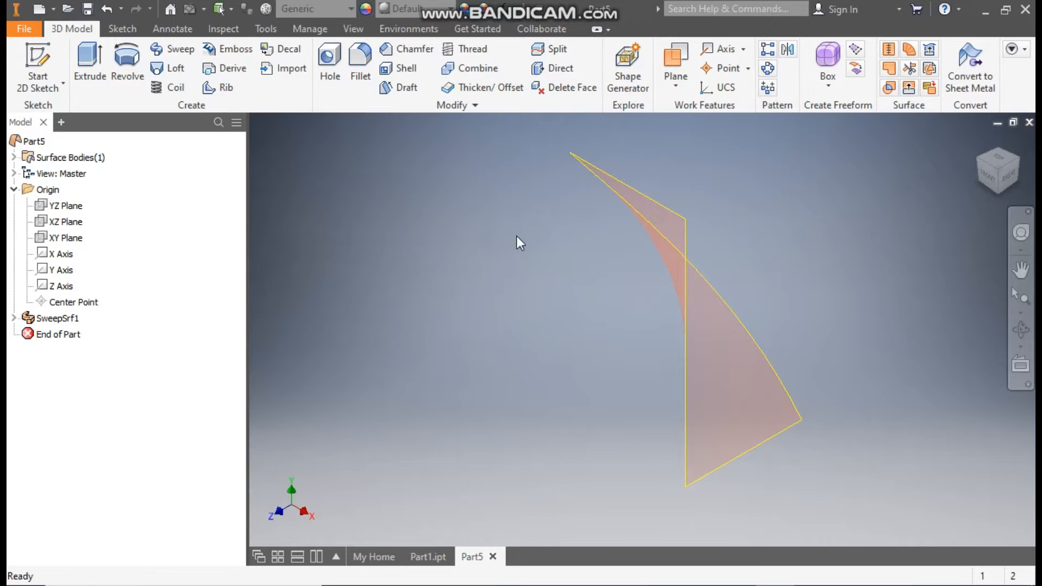
- Thicken SweepSrf1 by 0.5 mm symmetrically into the solid Thicken1
click(57, 317)
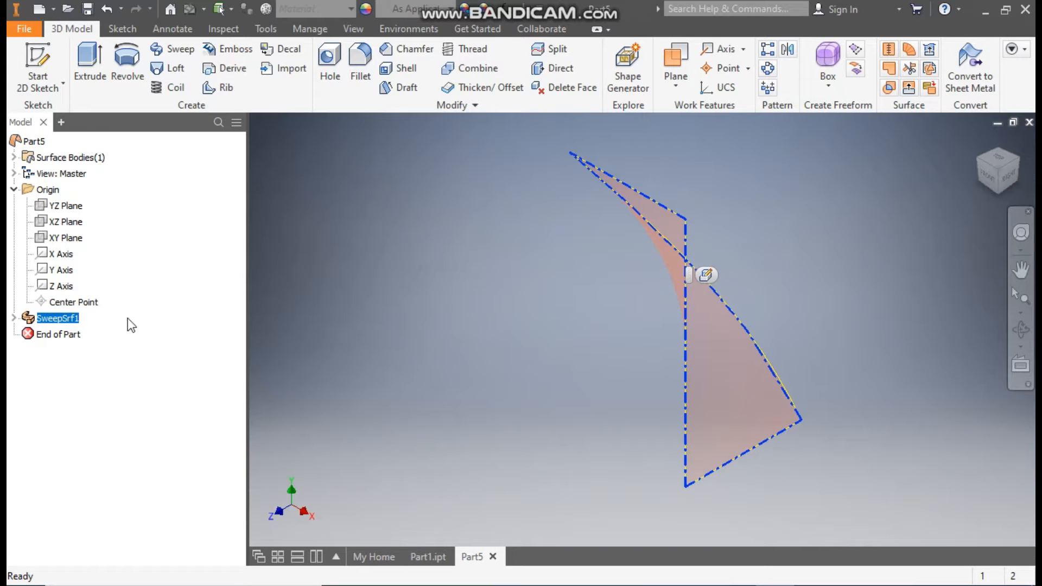
click(478, 87)
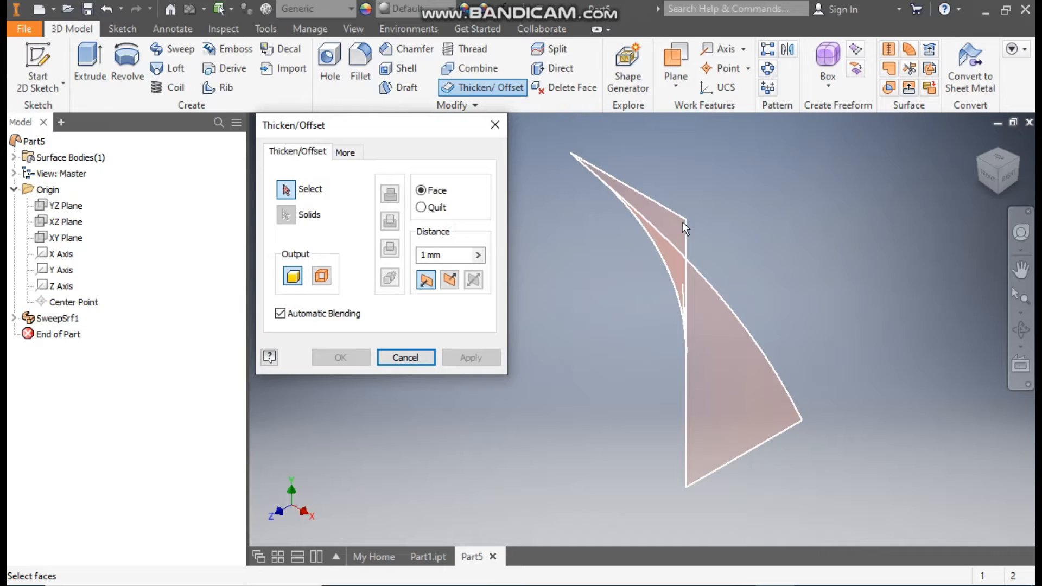
click(684, 226)
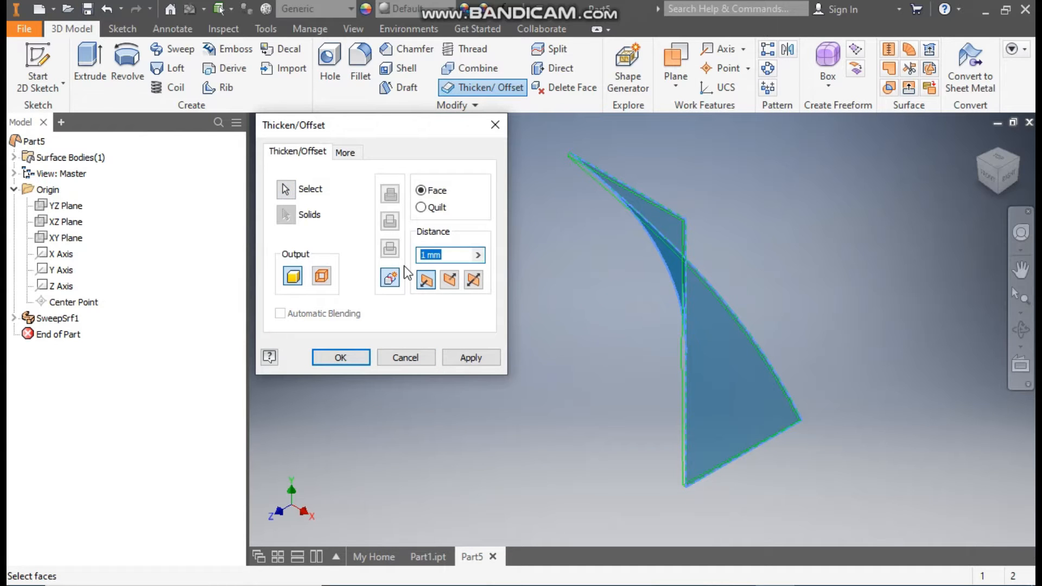
text(0.5)
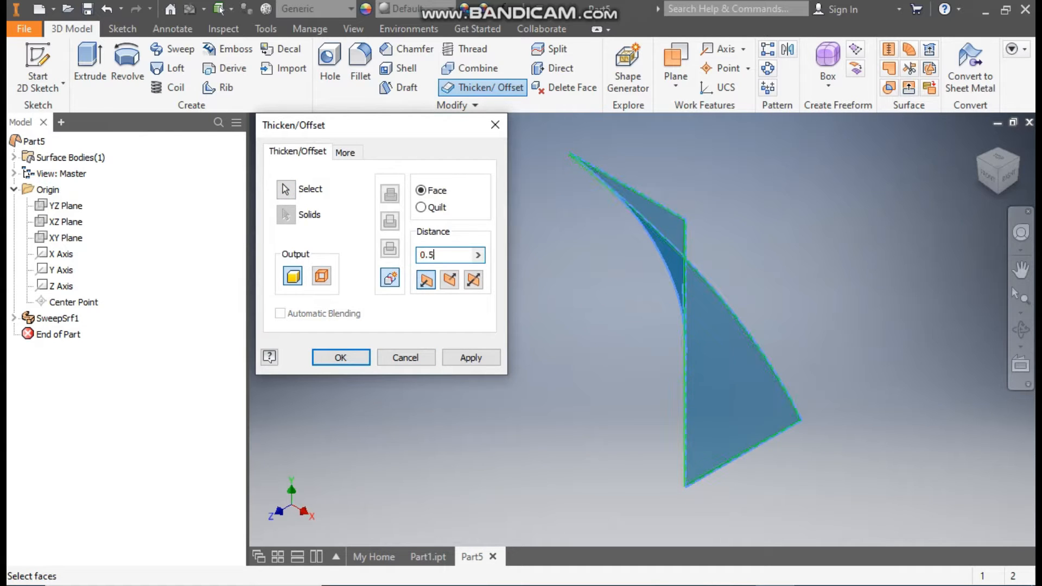
click(473, 278)
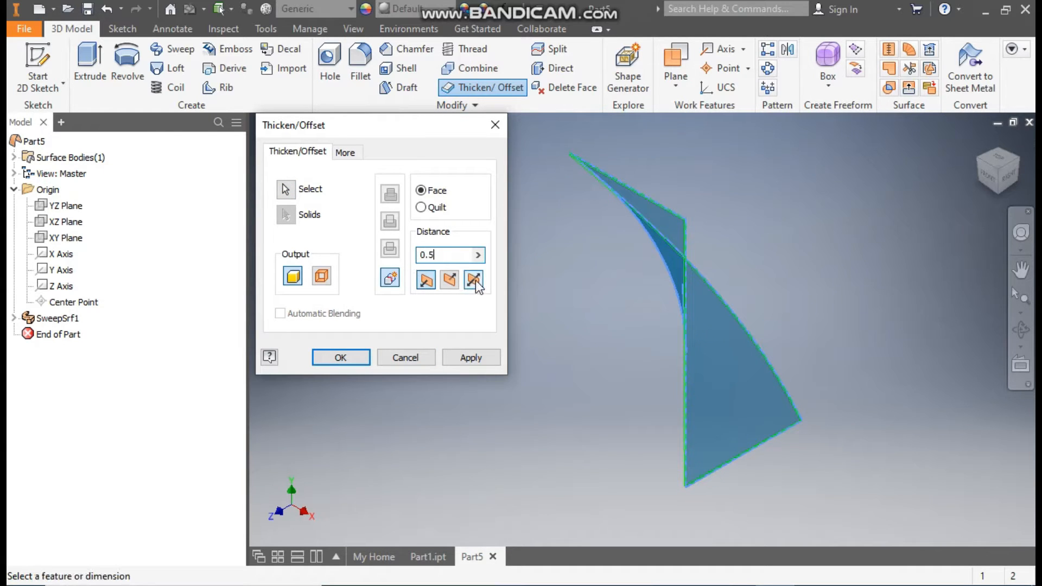
click(470, 357)
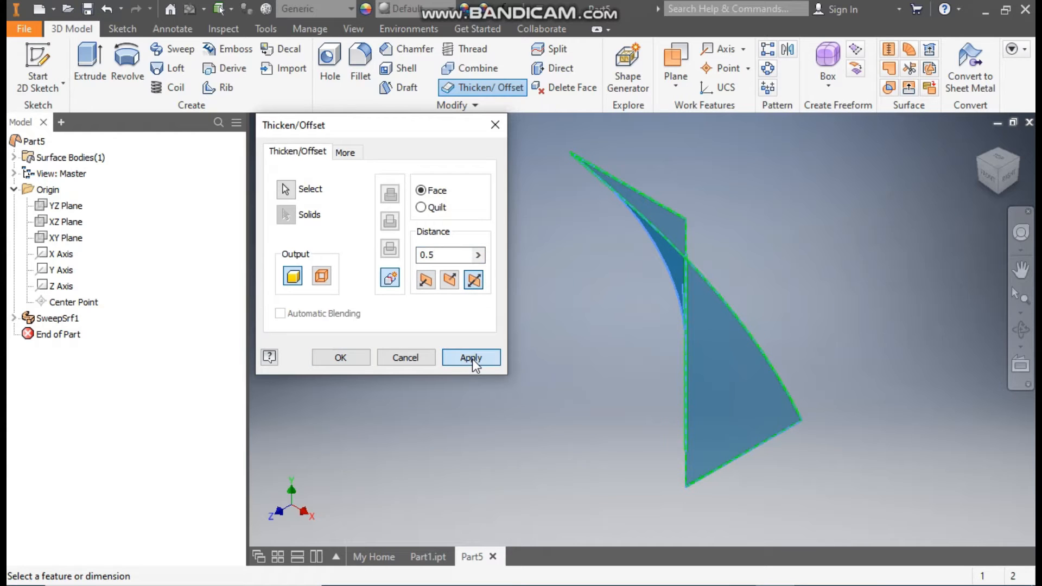
click(470, 357)
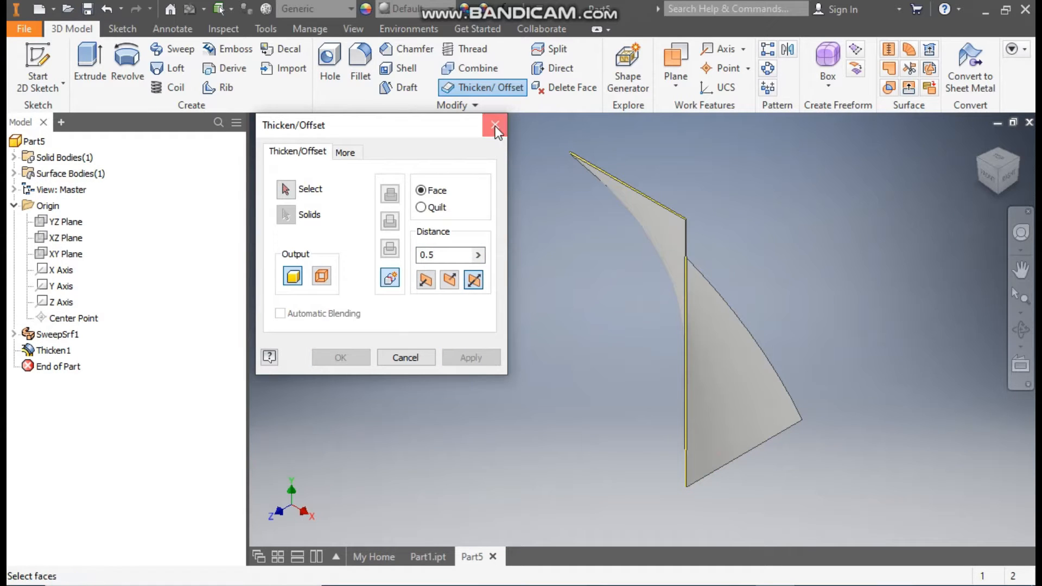
click(494, 125)
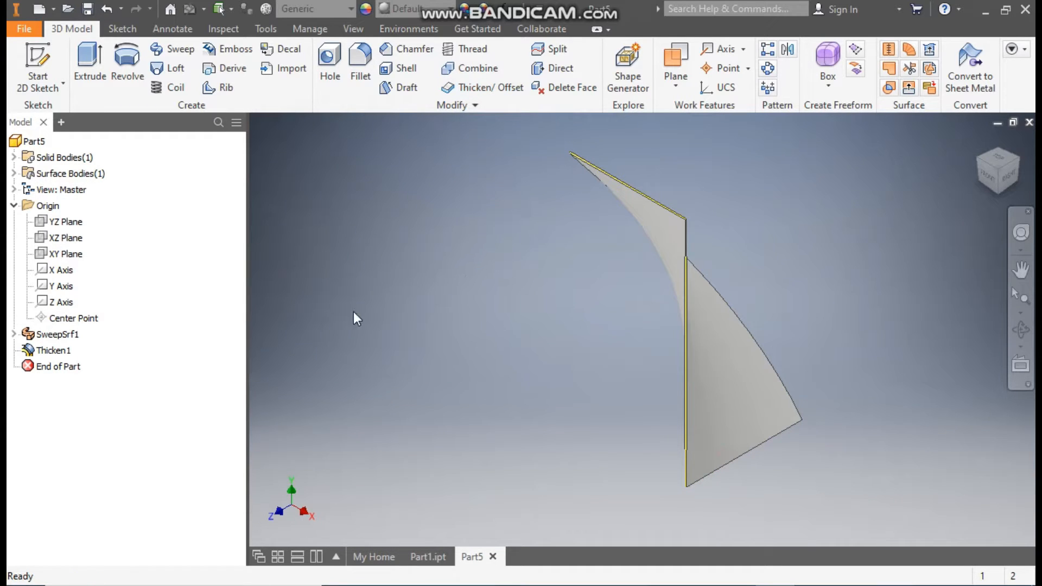
- Start Sketch3 on the XY plane with a 40 mm vertical line from the origin
click(65, 253)
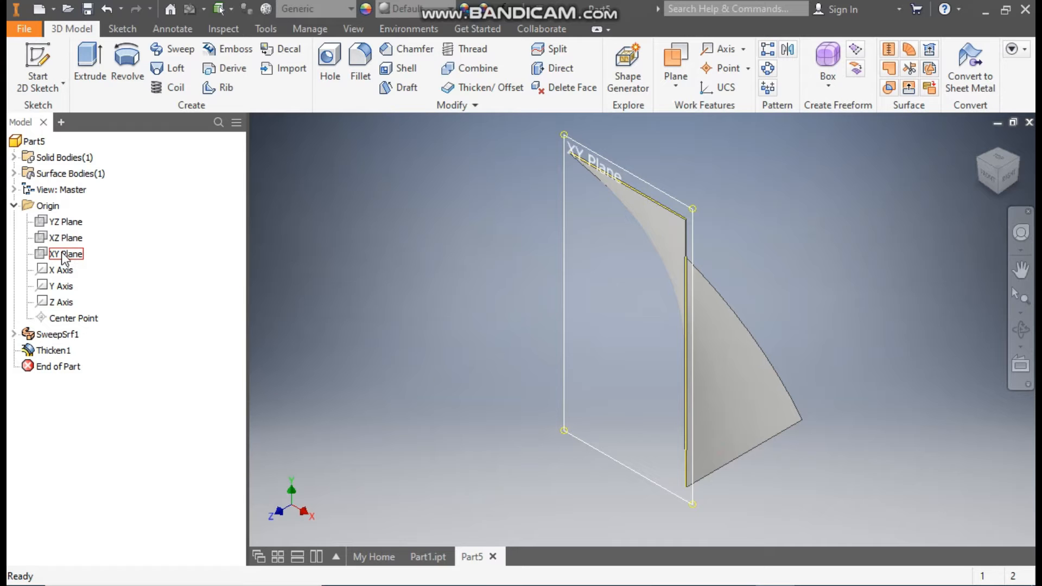
click(65, 254)
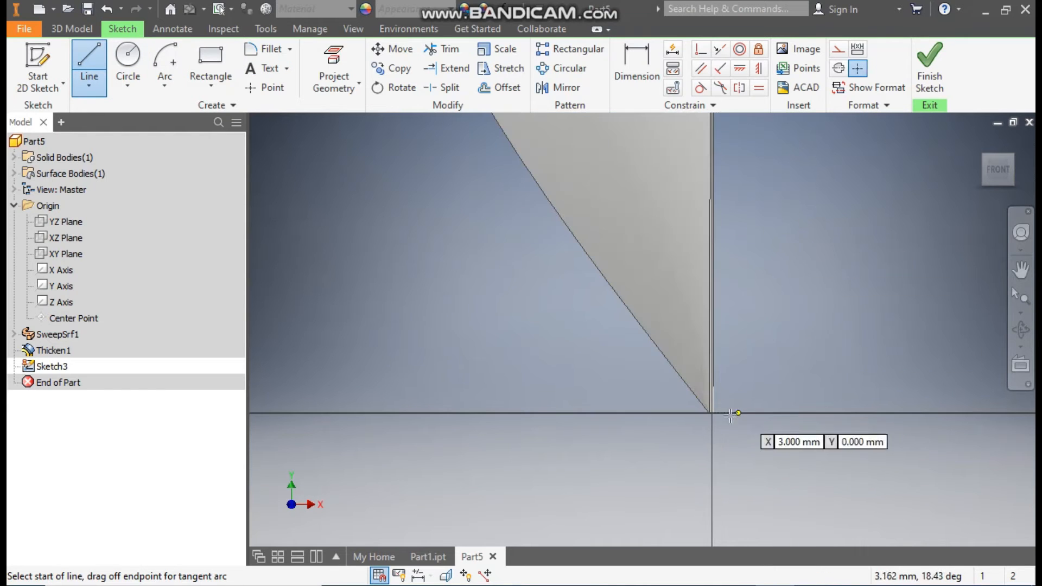
drag(731, 412, 736, 198)
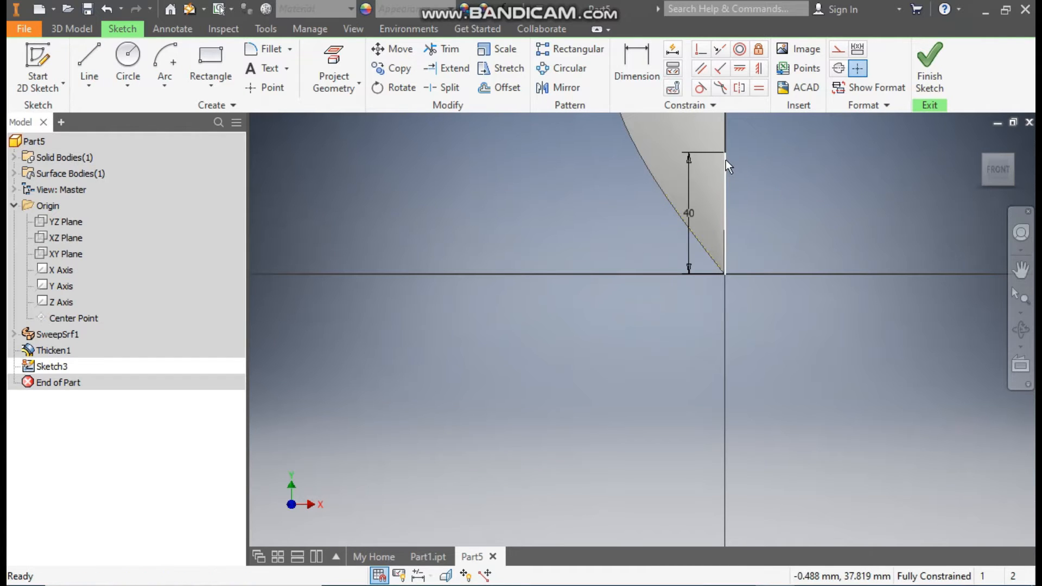
click(352, 29)
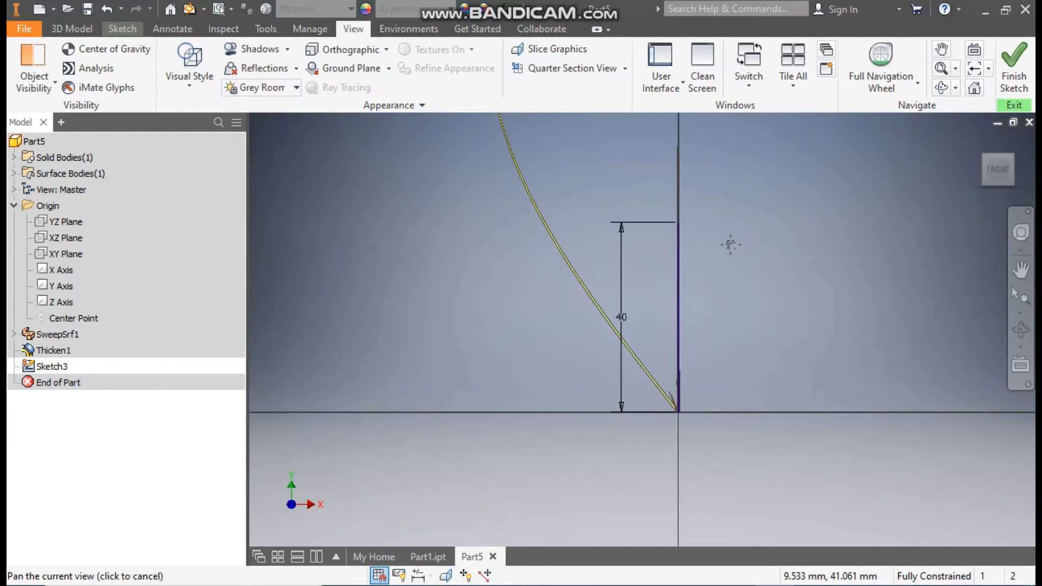
click(122, 29)
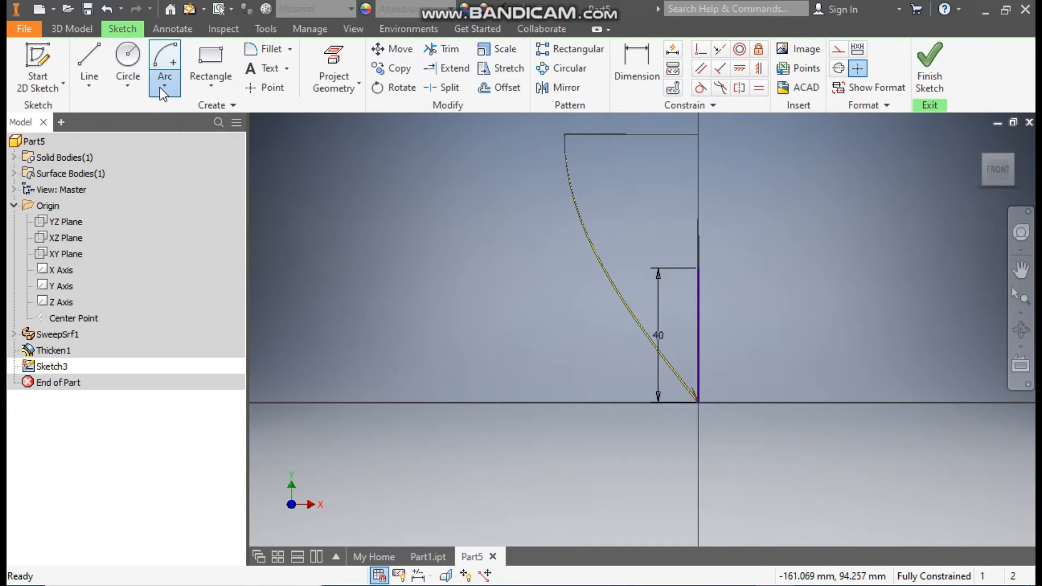
- Draw a 180° centre-point arc atop the 40 mm line and close it with a base line
click(163, 86)
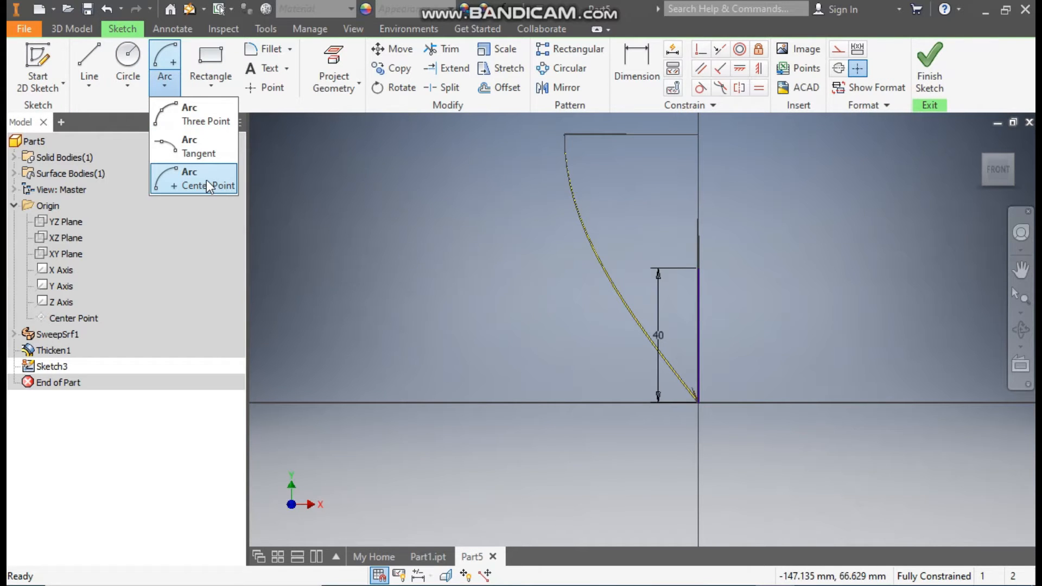
click(206, 180)
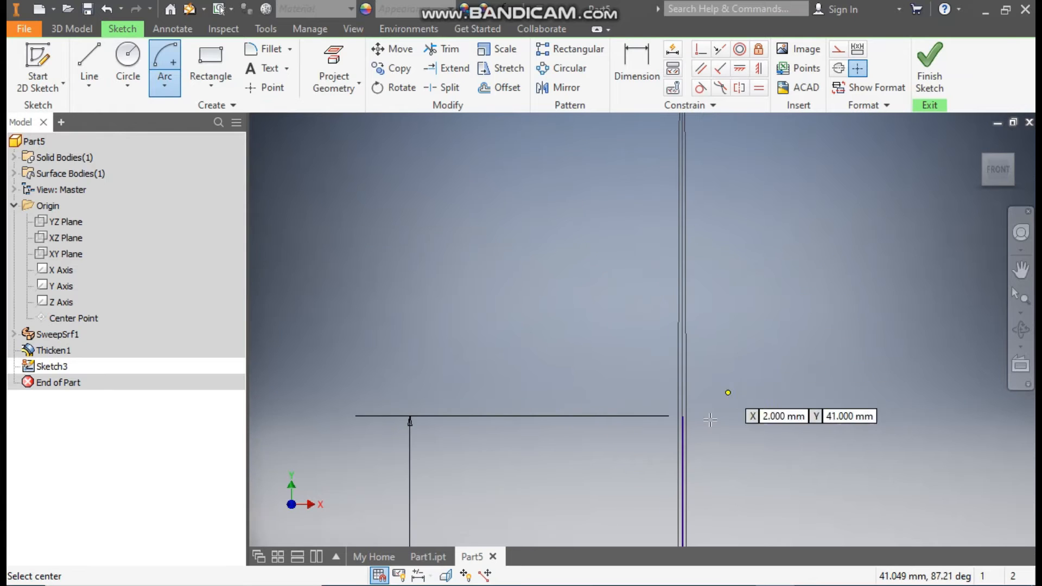
mouse_move(671, 403)
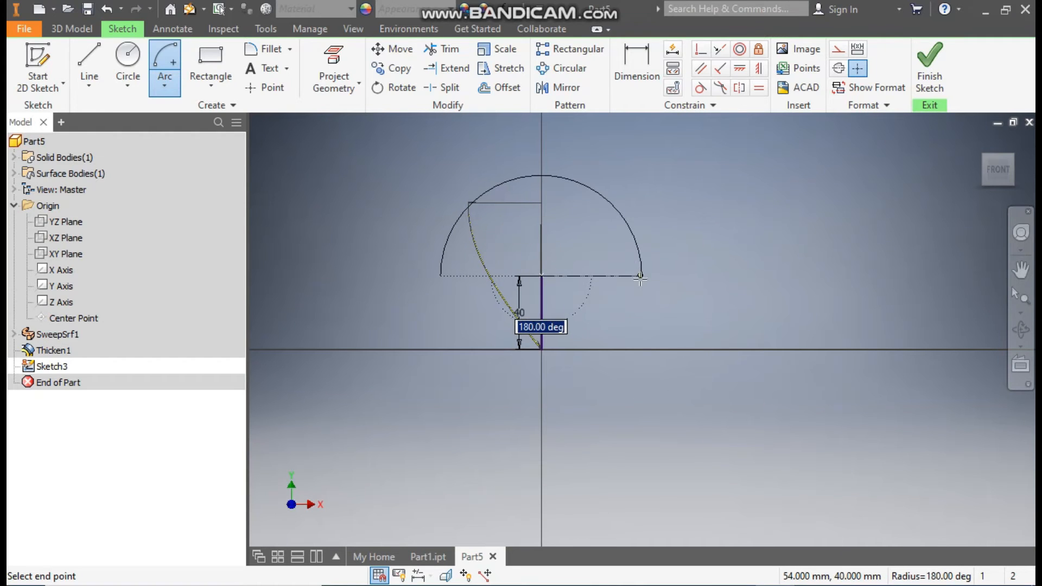
click(640, 277)
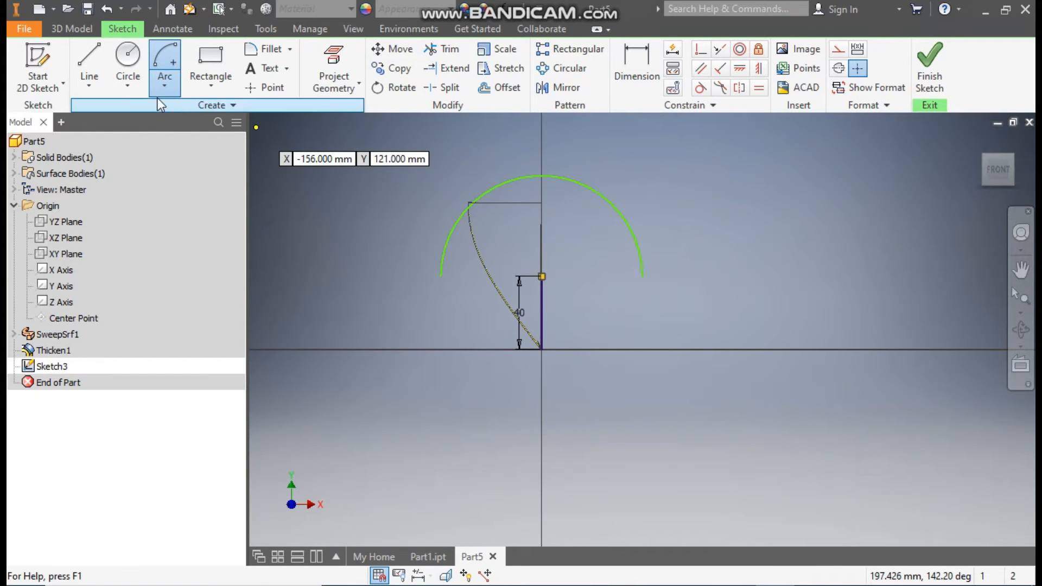
click(89, 59)
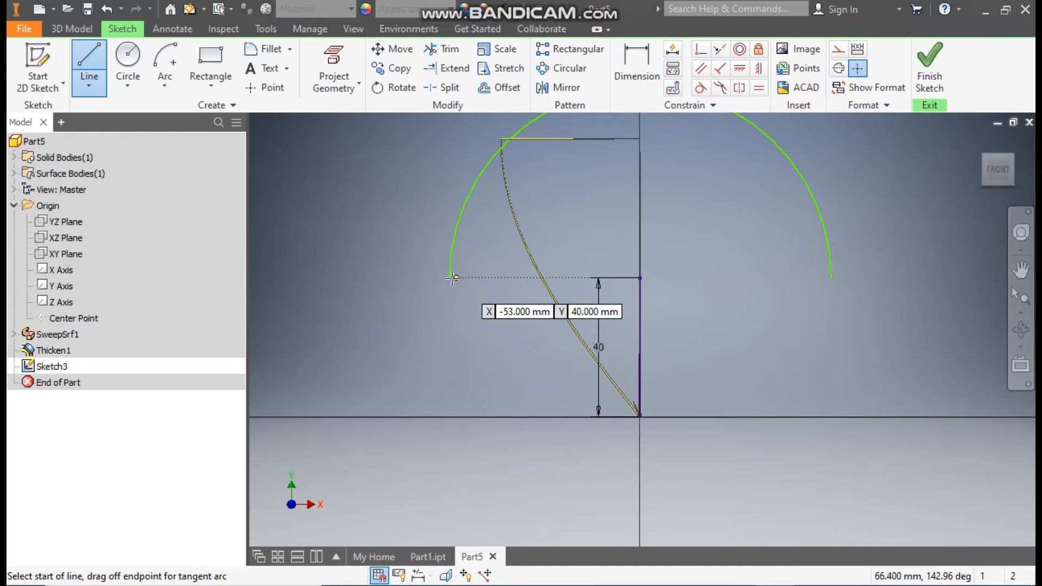
click(451, 278)
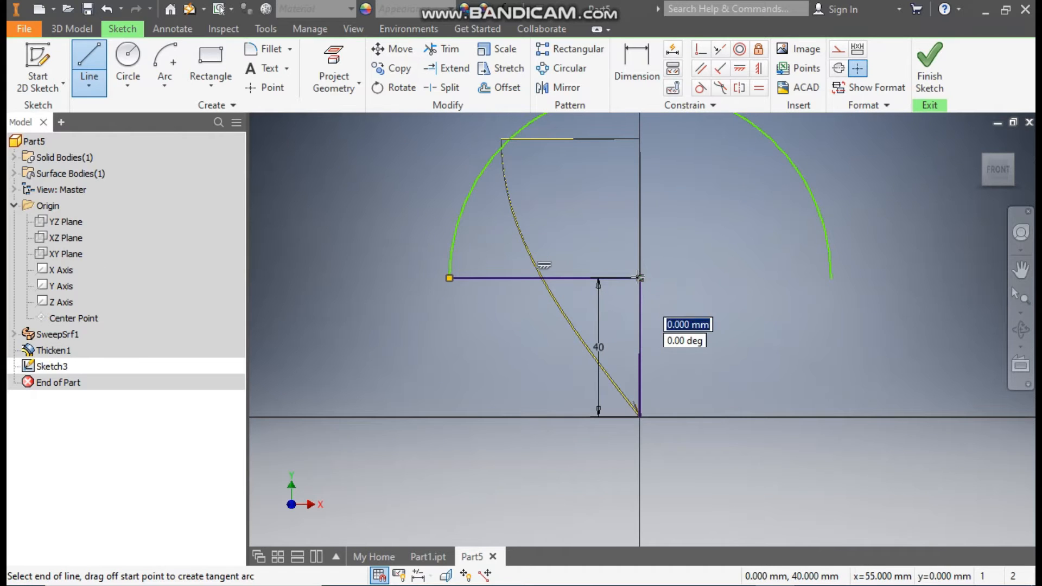
click(830, 278)
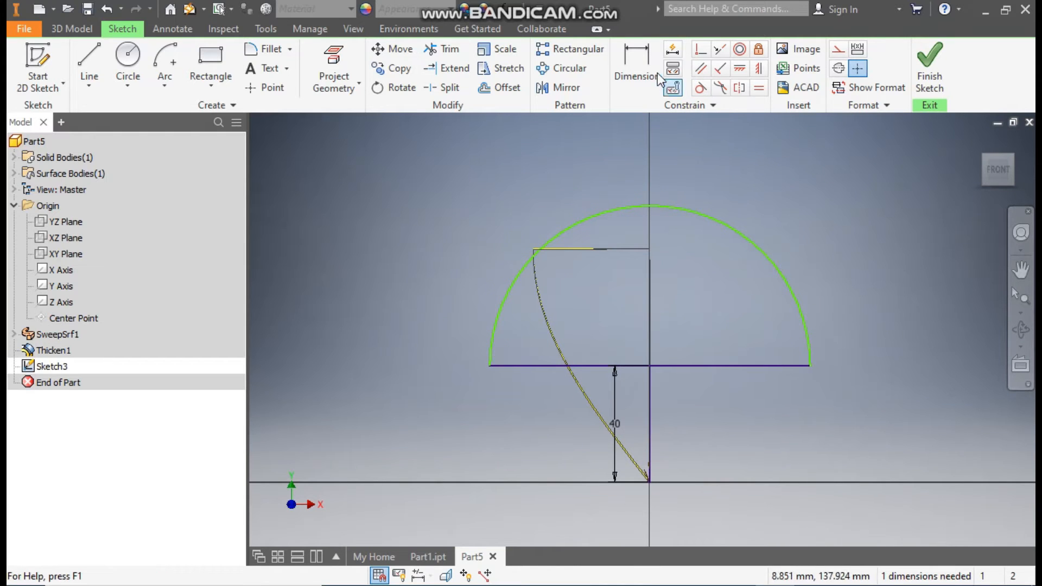
- Dimension the half-circle arc's radius to 40 mm
click(636, 67)
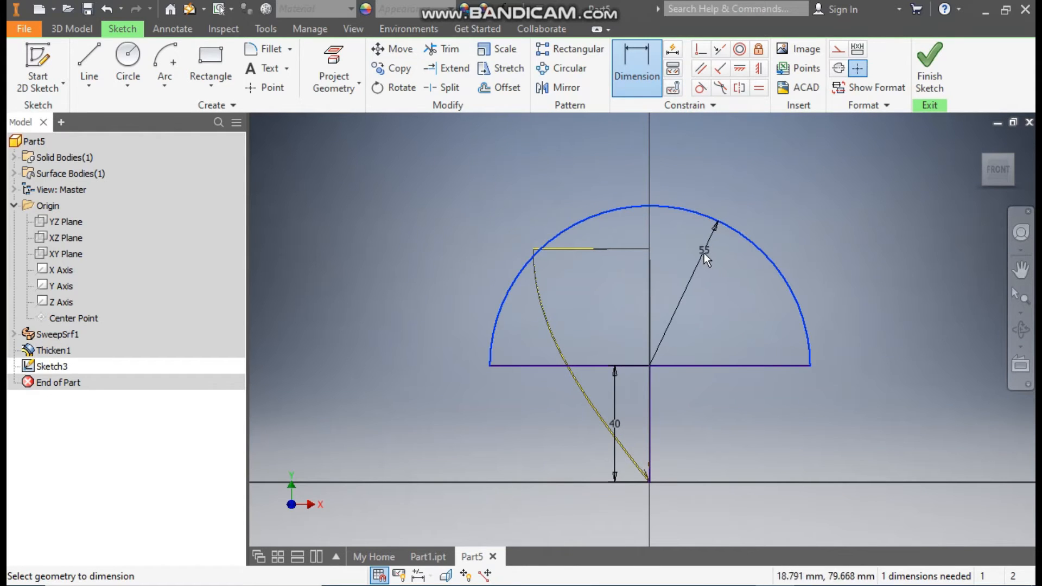
click(703, 249)
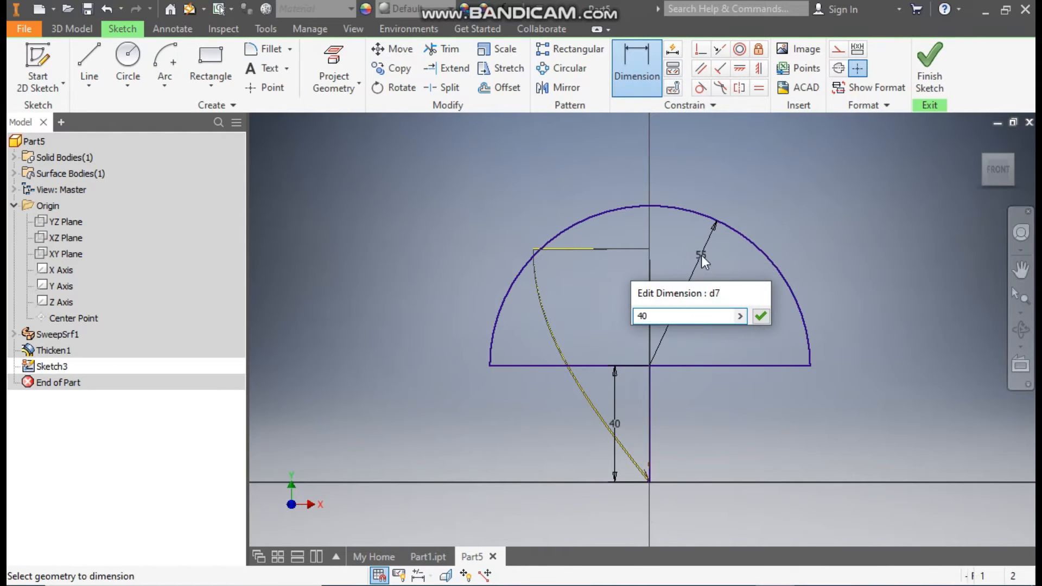
click(760, 315)
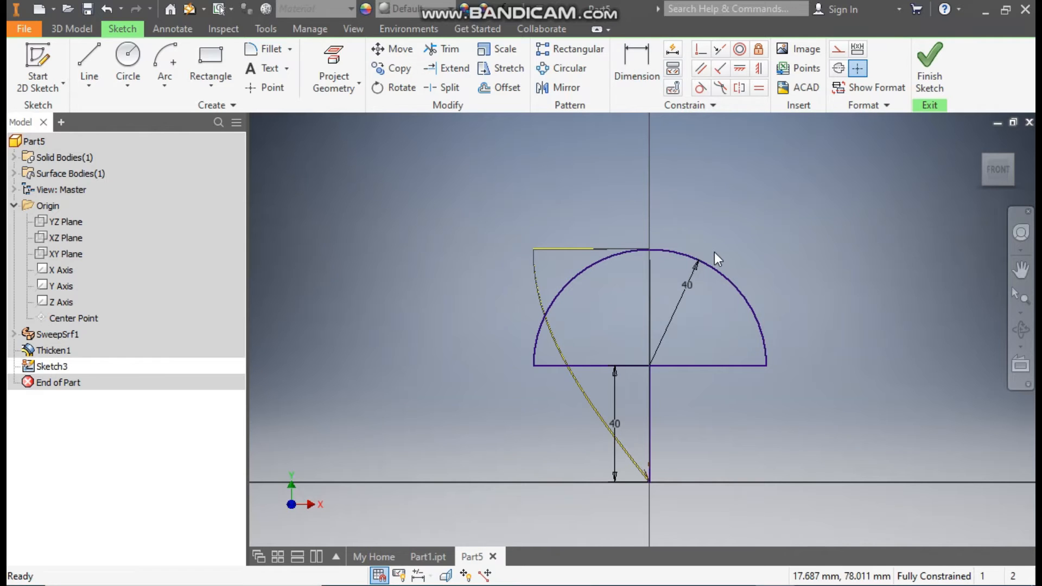
mouse_move(704, 430)
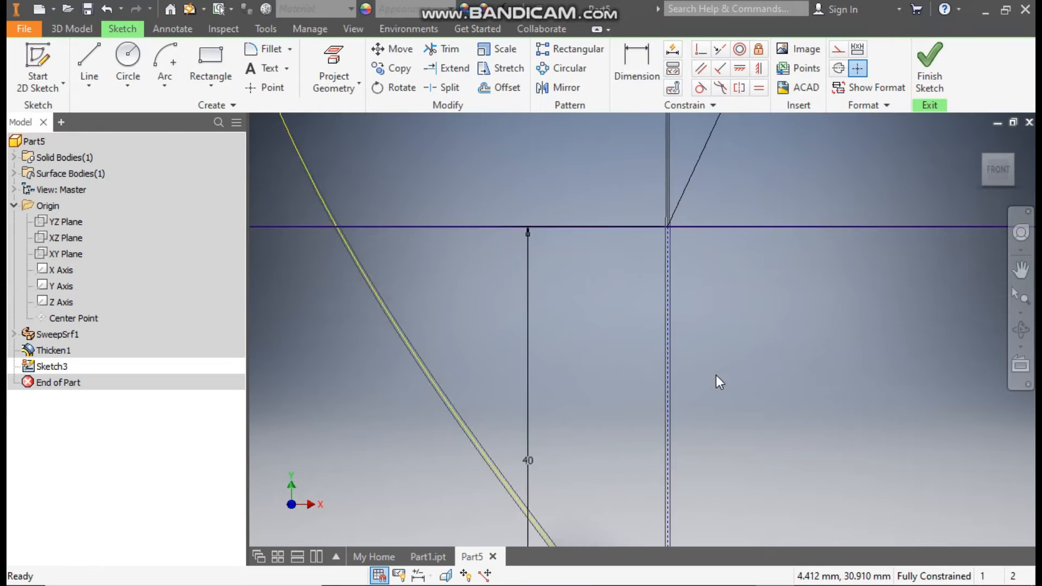
- Draw a line rectangle around the semicircle and make both base extensions equal
click(88, 60)
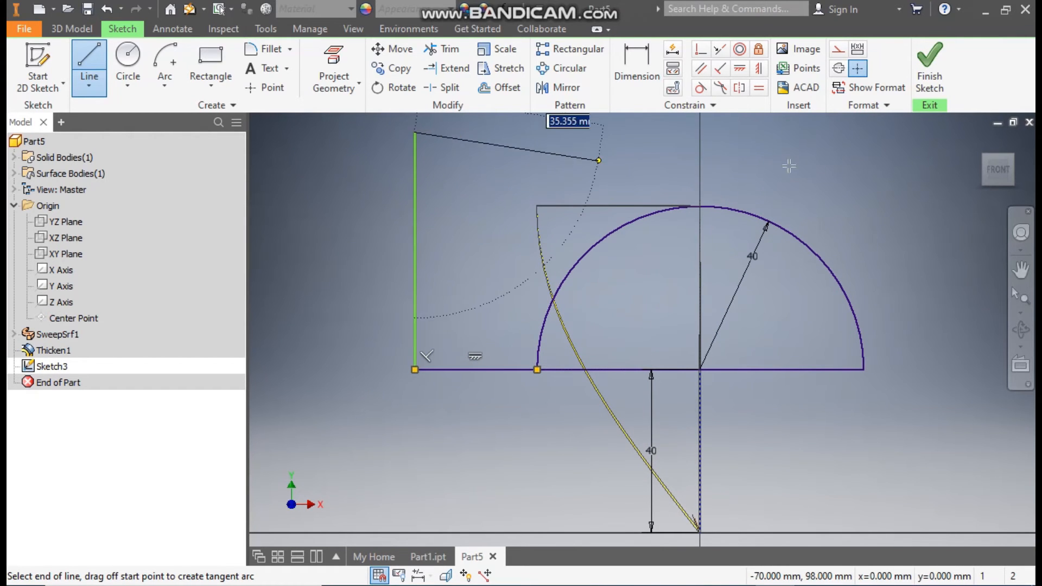
drag(598, 159, 926, 127)
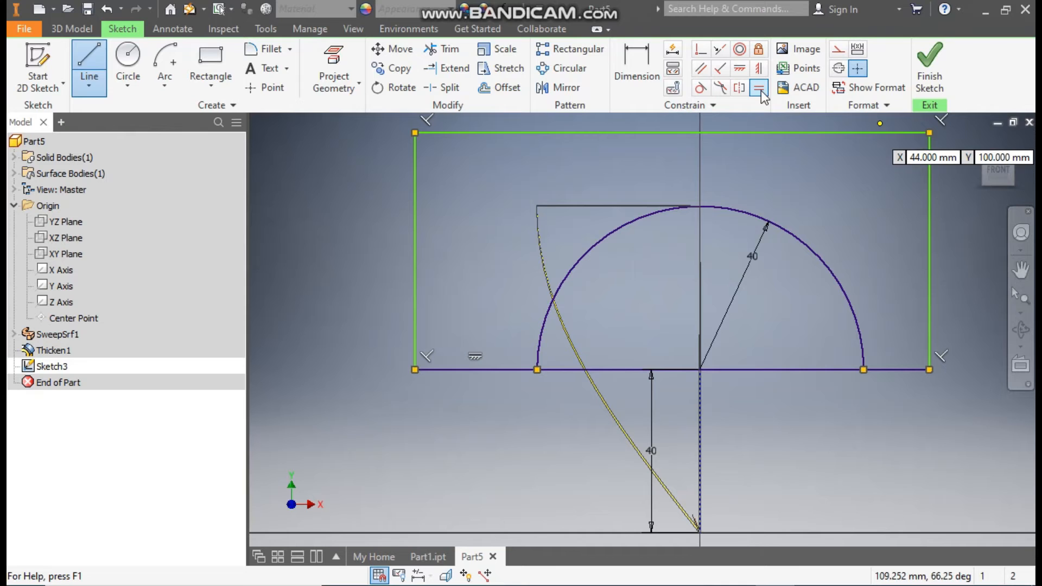
click(758, 87)
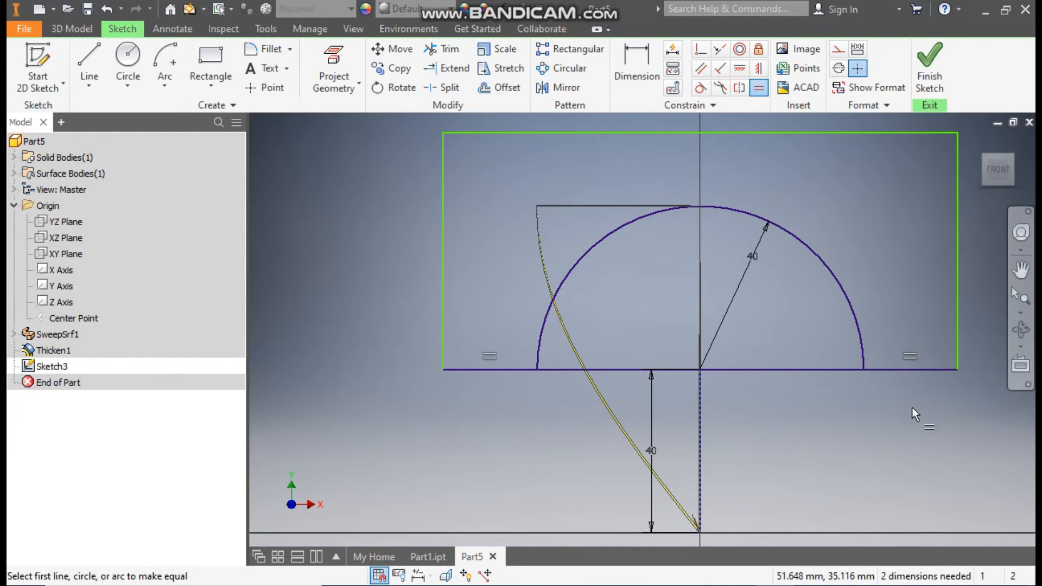
- Dimension the rectangle 20 mm beside the arc and 20 mm above its top
click(635, 67)
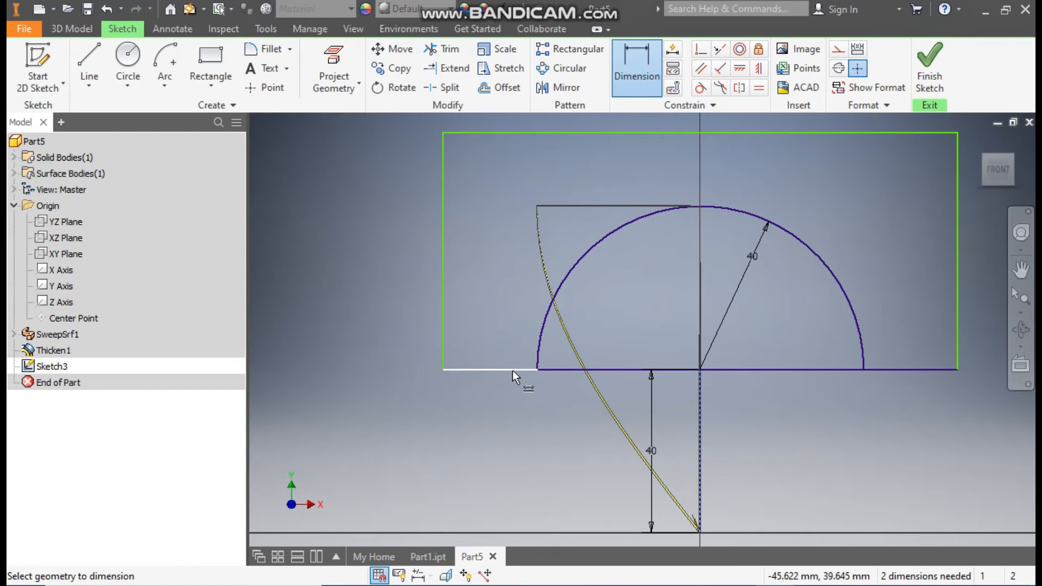
click(488, 375)
text(20)
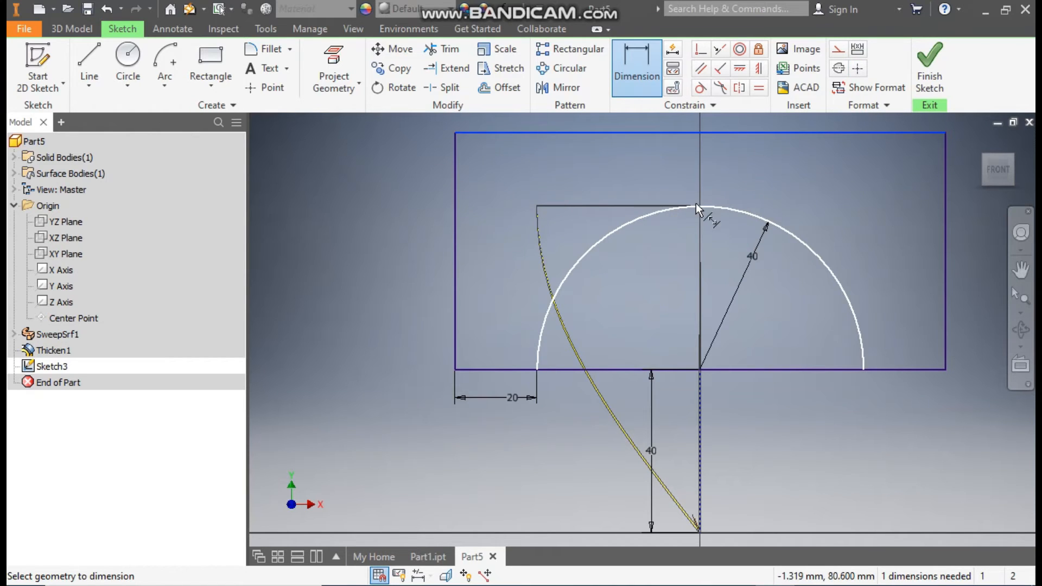
click(697, 209)
text(20)
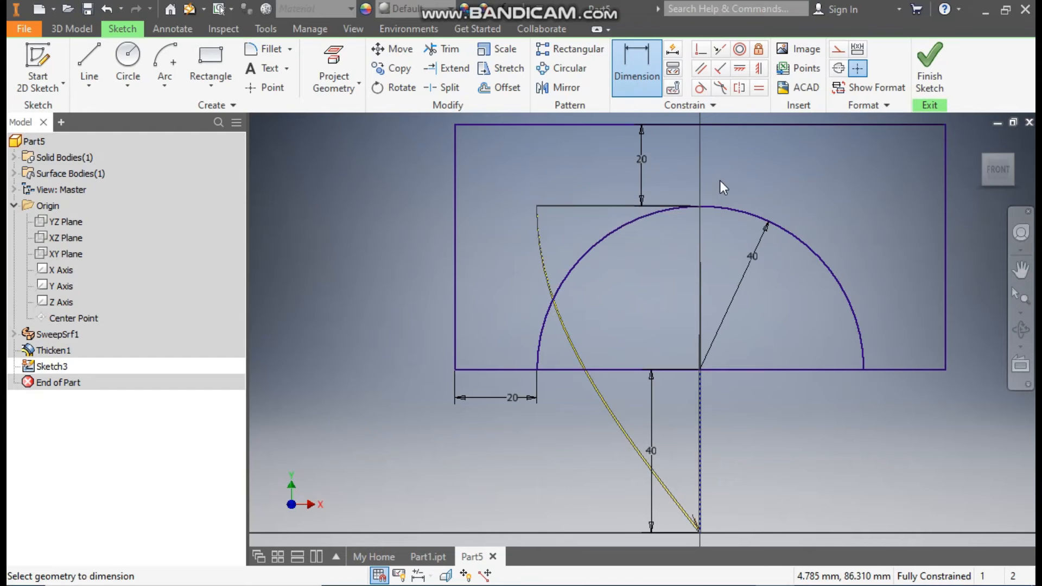
click(636, 66)
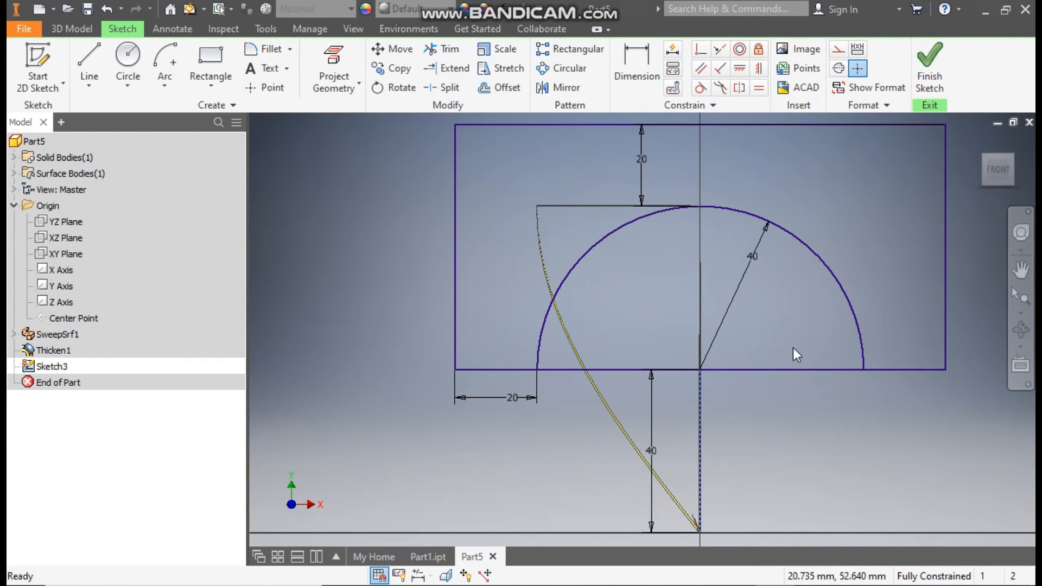
mouse_move(534, 193)
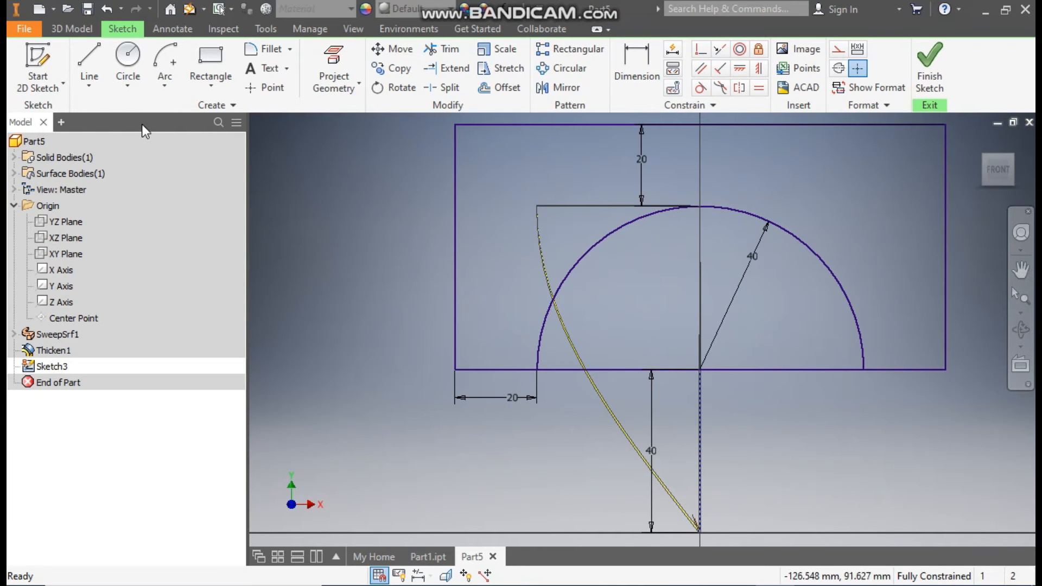
- Revolve the region between rectangle and half-circle a full turn, creating Revolution1
click(71, 29)
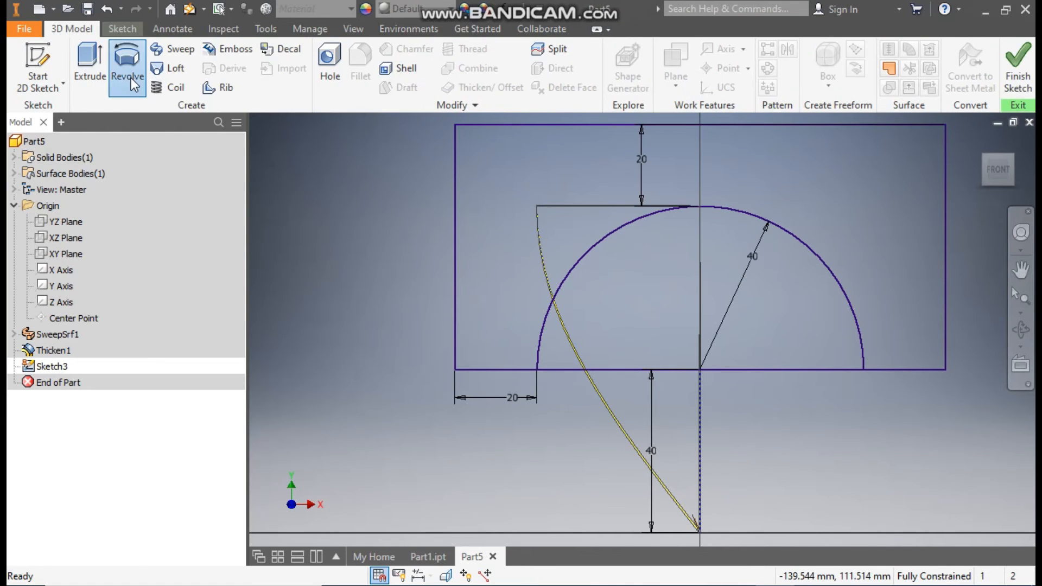
click(127, 63)
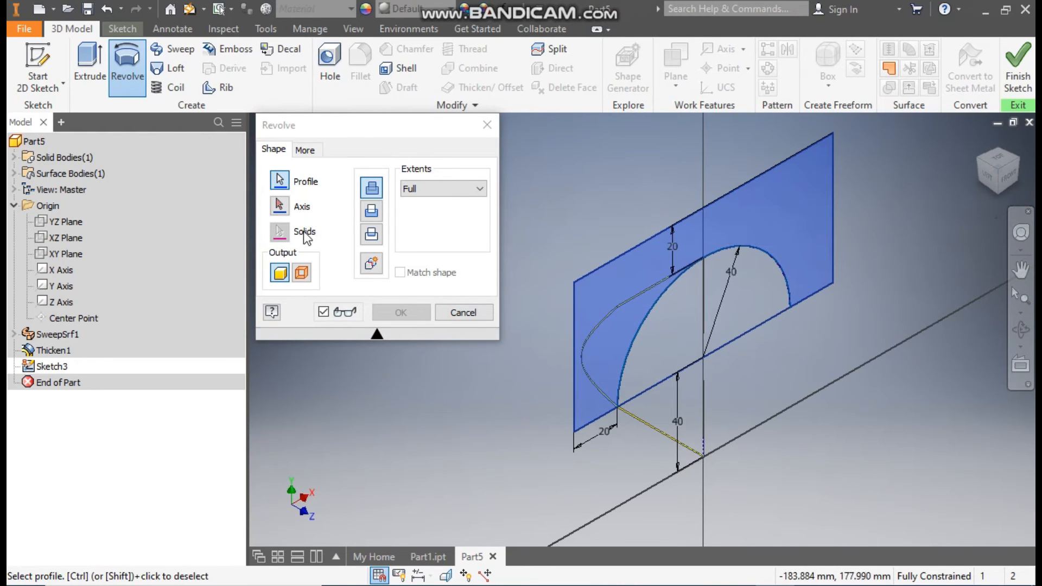
click(302, 206)
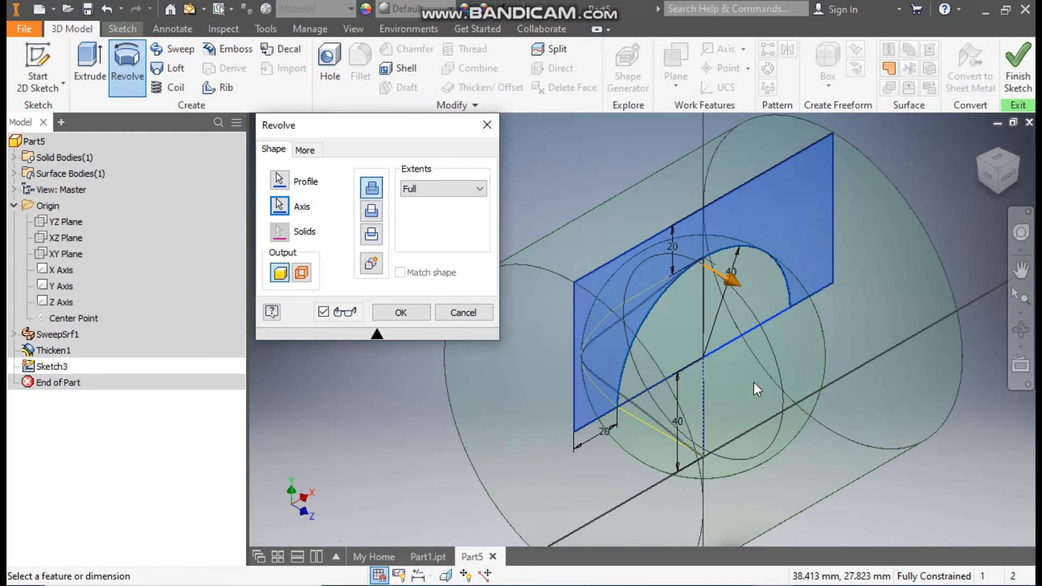
click(371, 211)
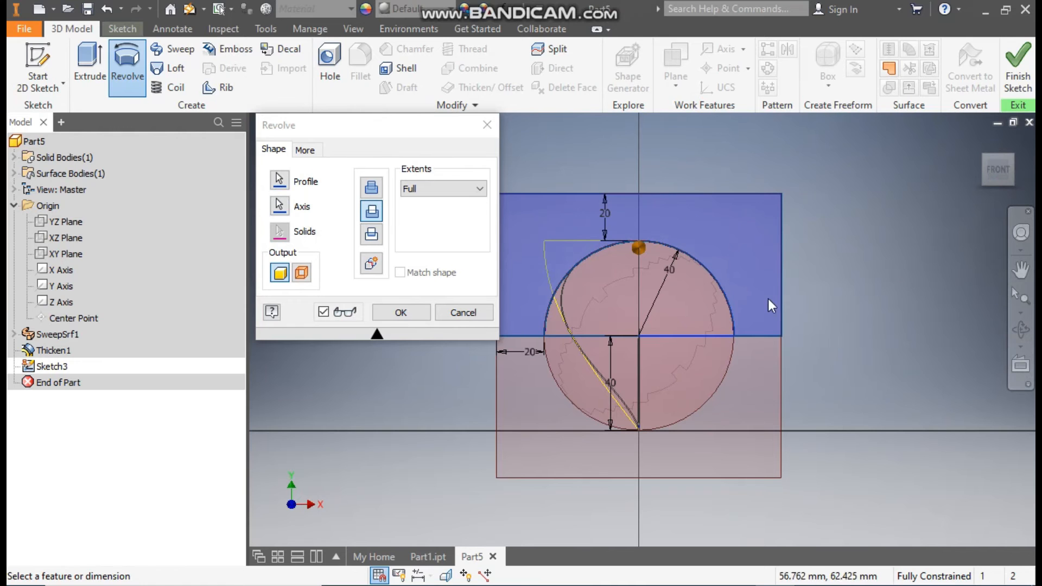
click(400, 313)
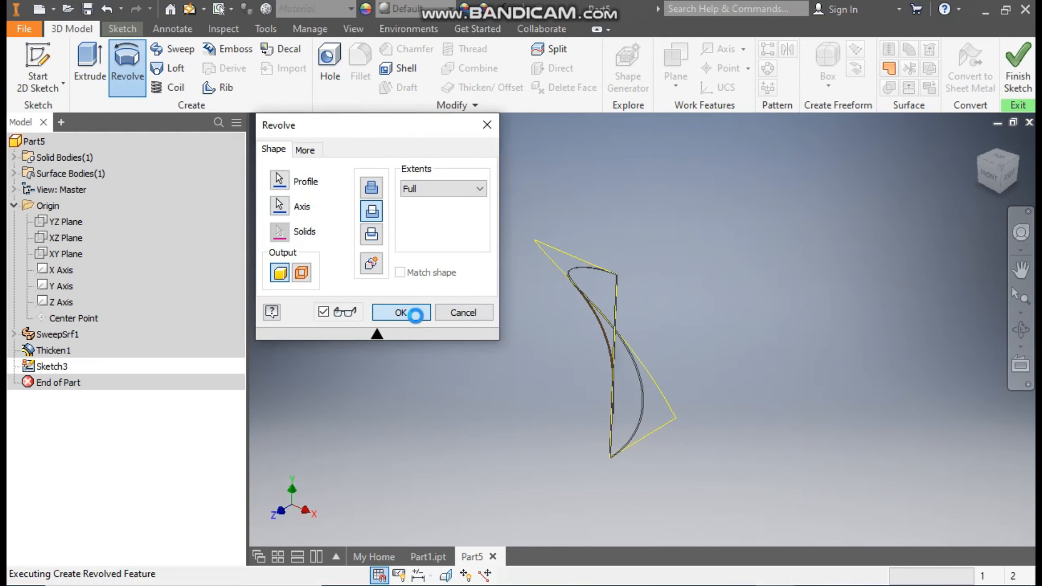
click(399, 313)
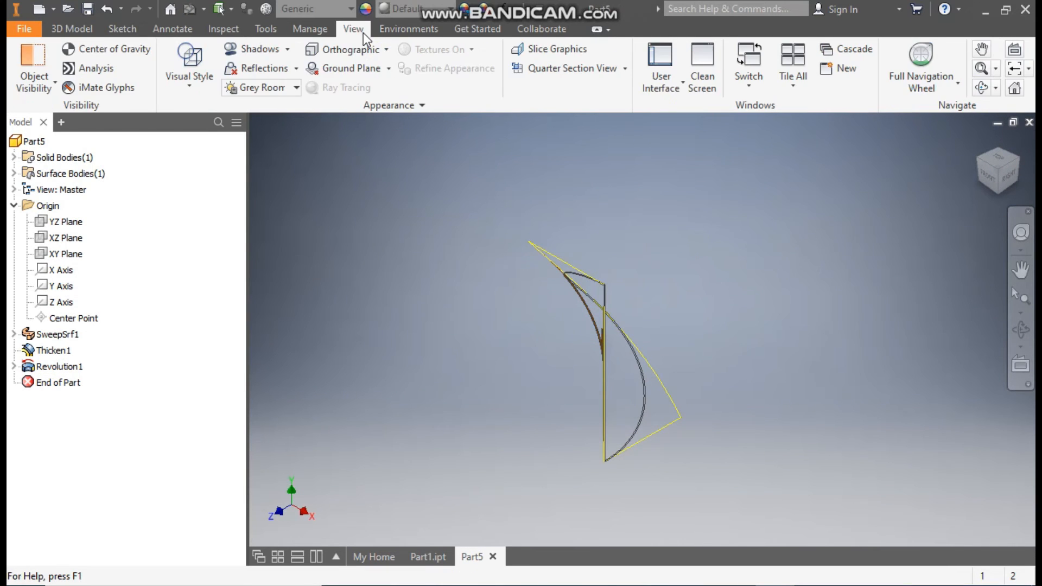
- Switch to the Shaded with Edges visual style and view the petal from an angled ViewCube corner
click(188, 66)
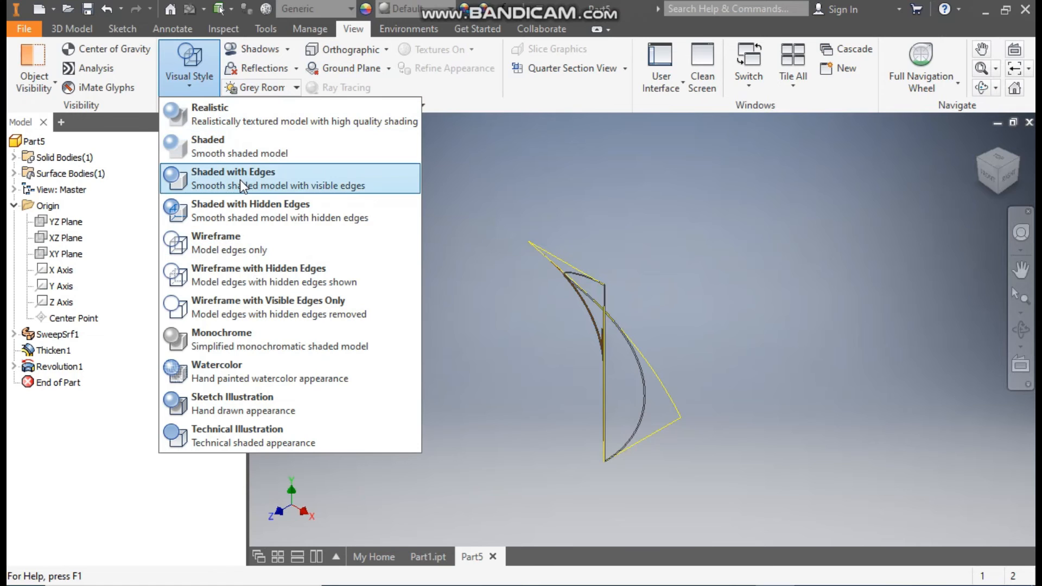
click(233, 178)
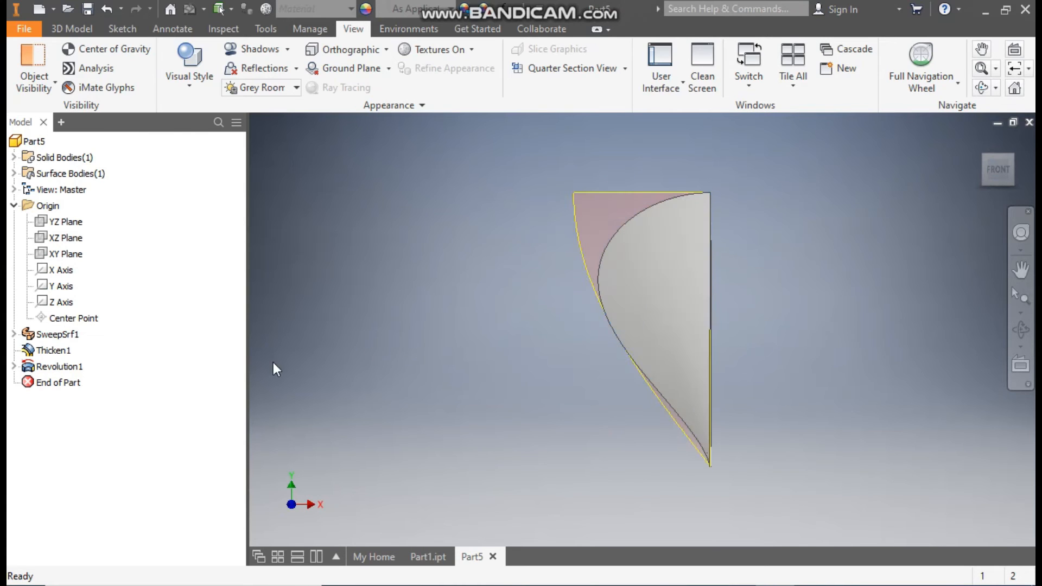
click(56, 334)
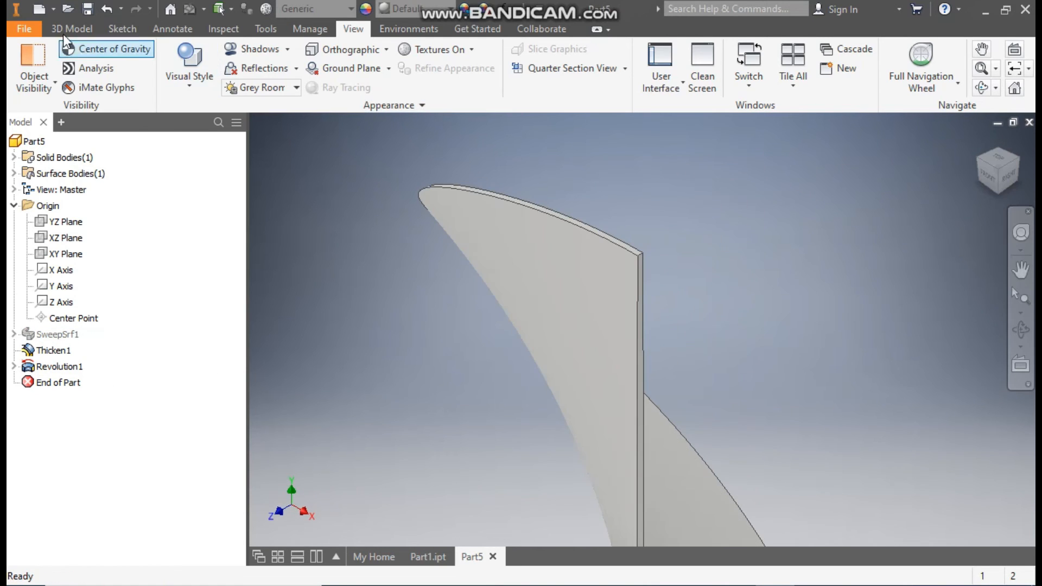
- Fillet two long edges of the thin petal with a 0.2 mm radius
click(70, 28)
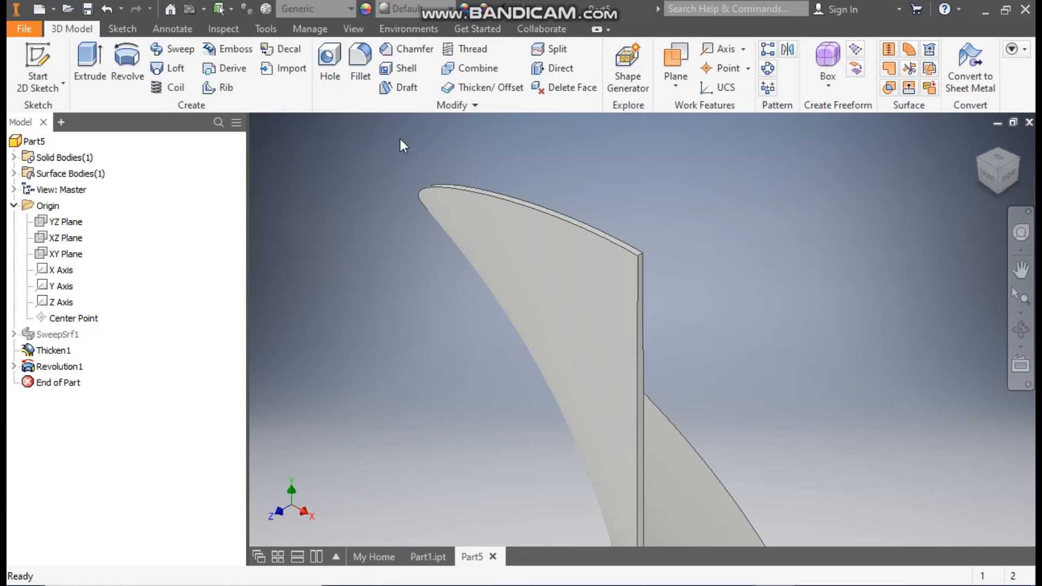
click(359, 66)
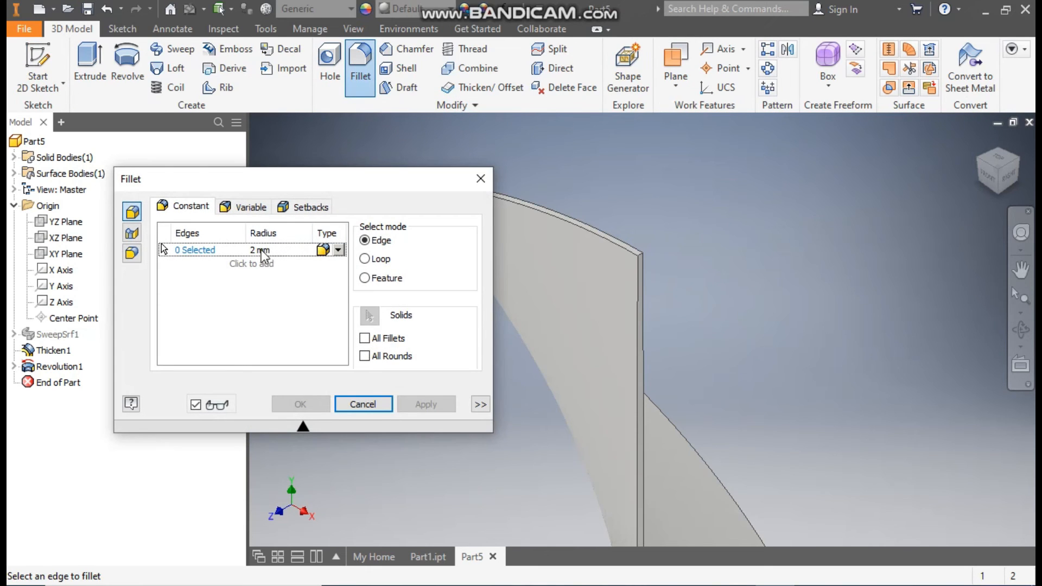
click(263, 251)
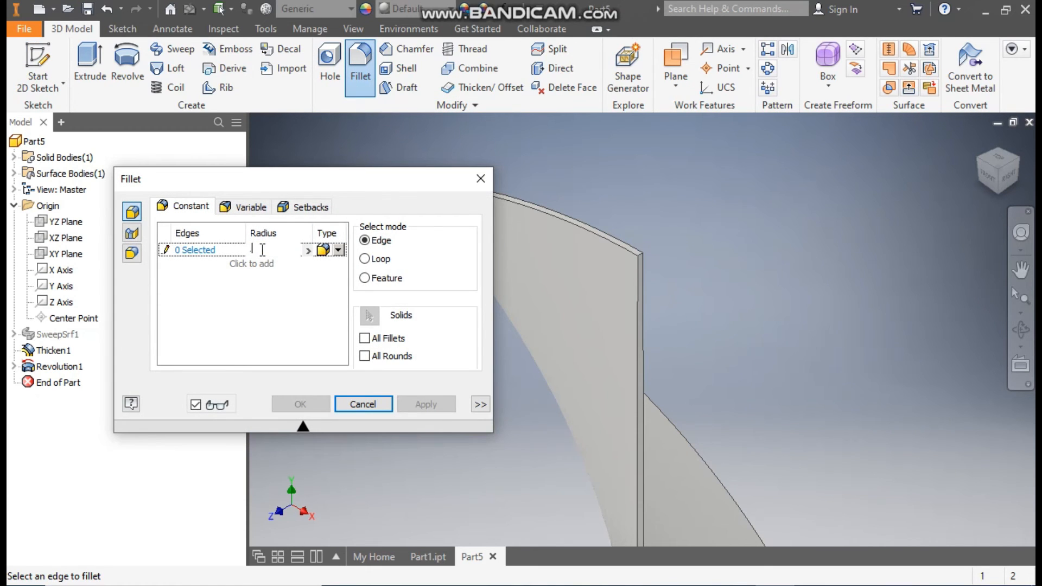
text(2)
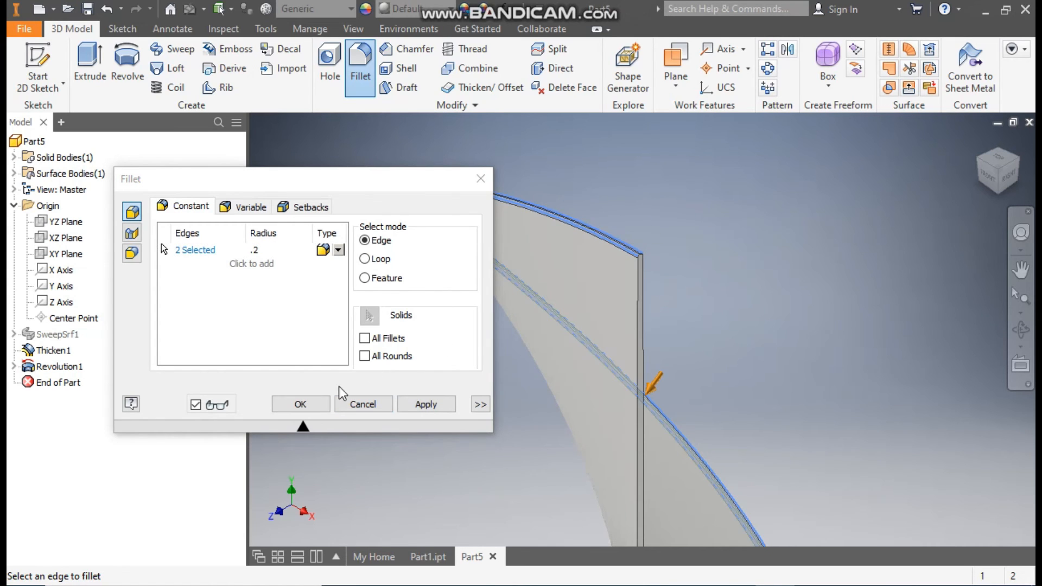
click(299, 404)
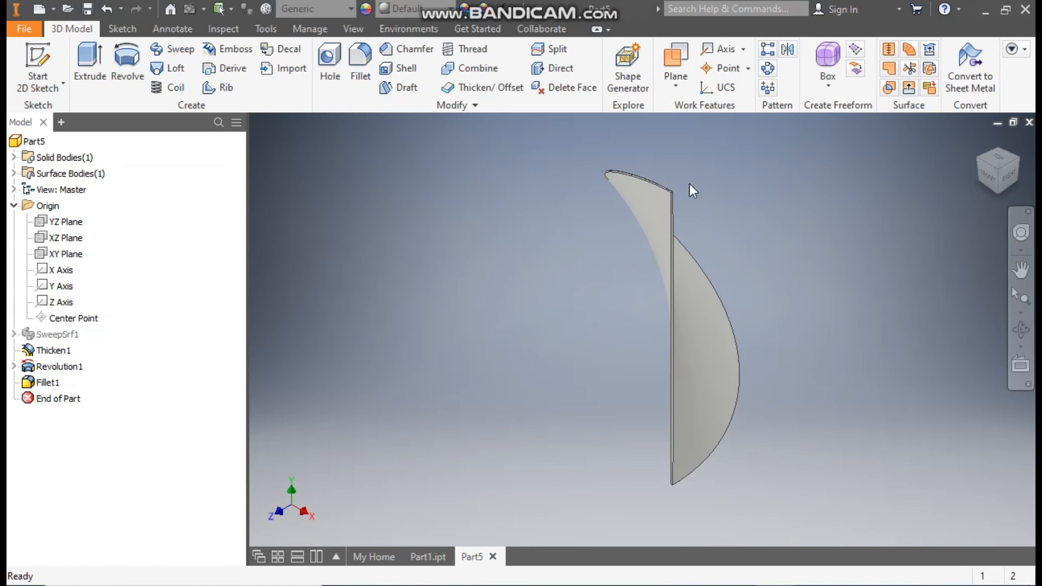
mouse_move(824, 113)
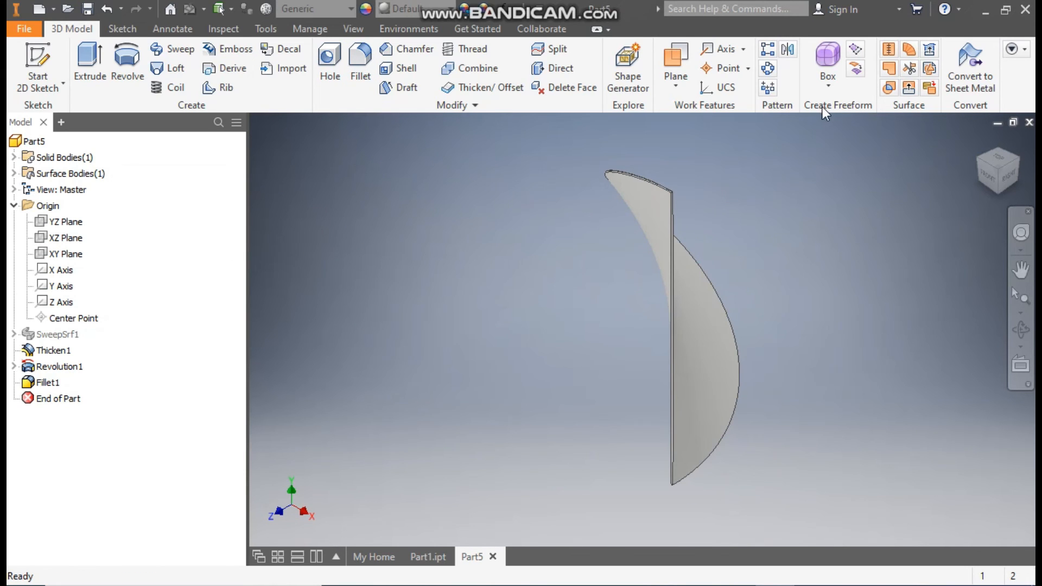
- Circular-pattern the petal solid body 20 times about the Y axis over 360 degrees
click(767, 68)
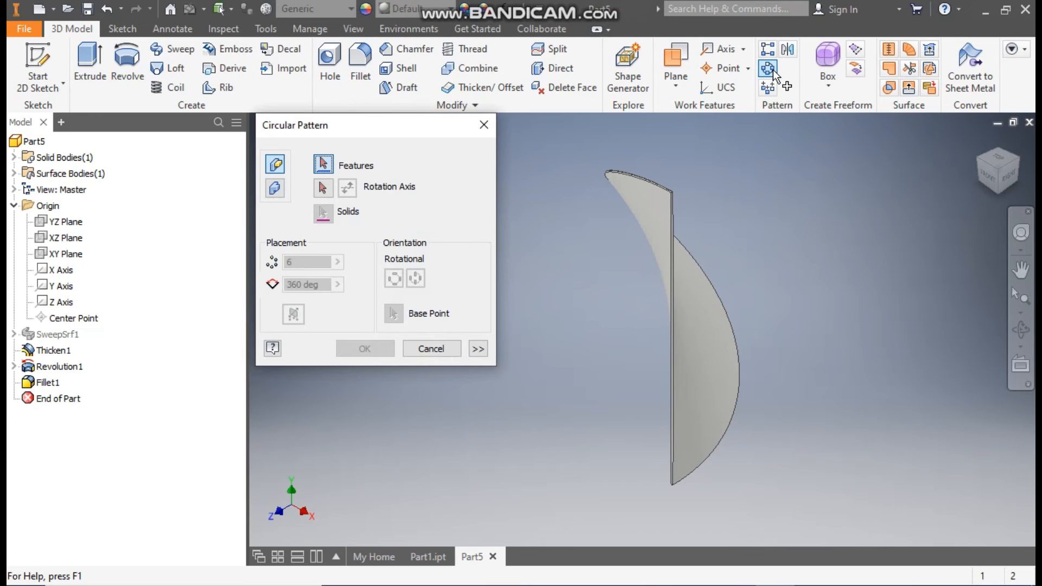
click(275, 188)
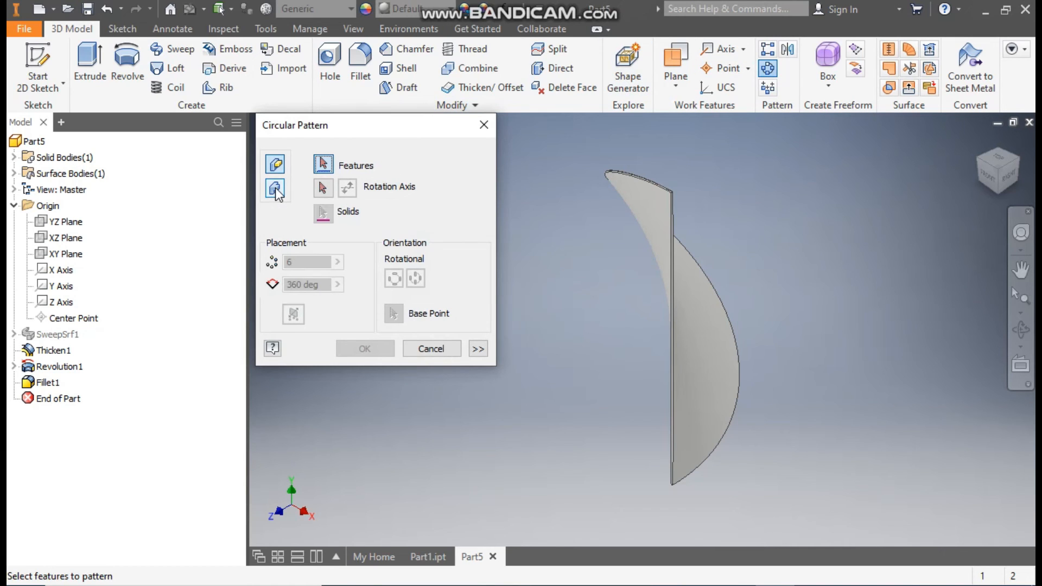
click(275, 188)
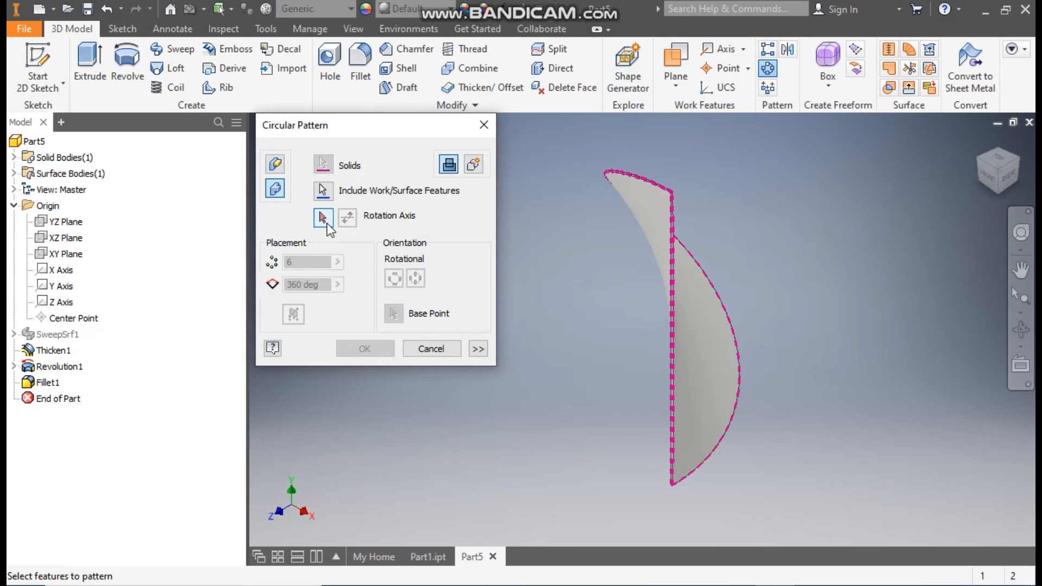
click(61, 285)
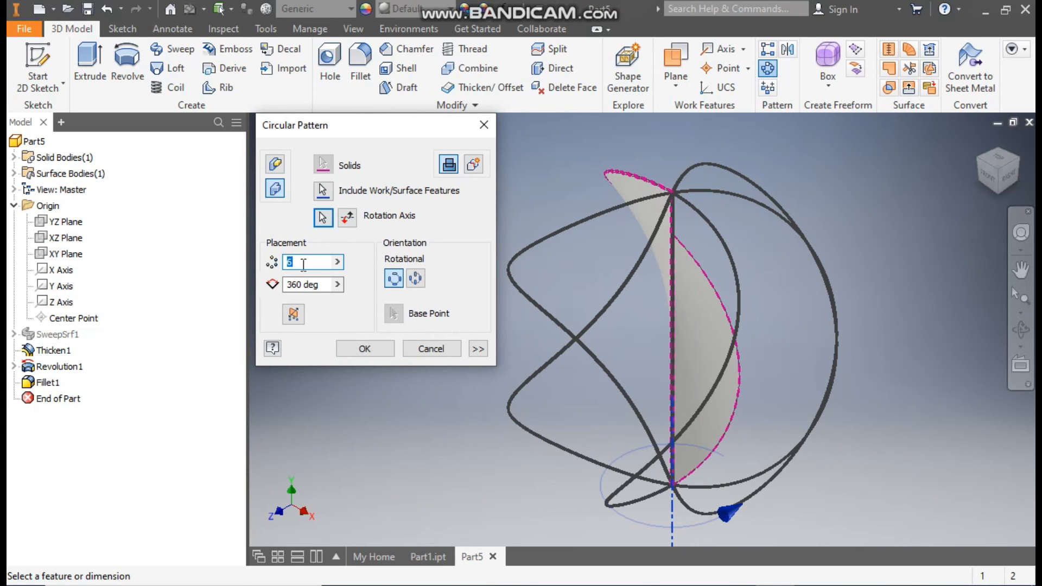
text(2)
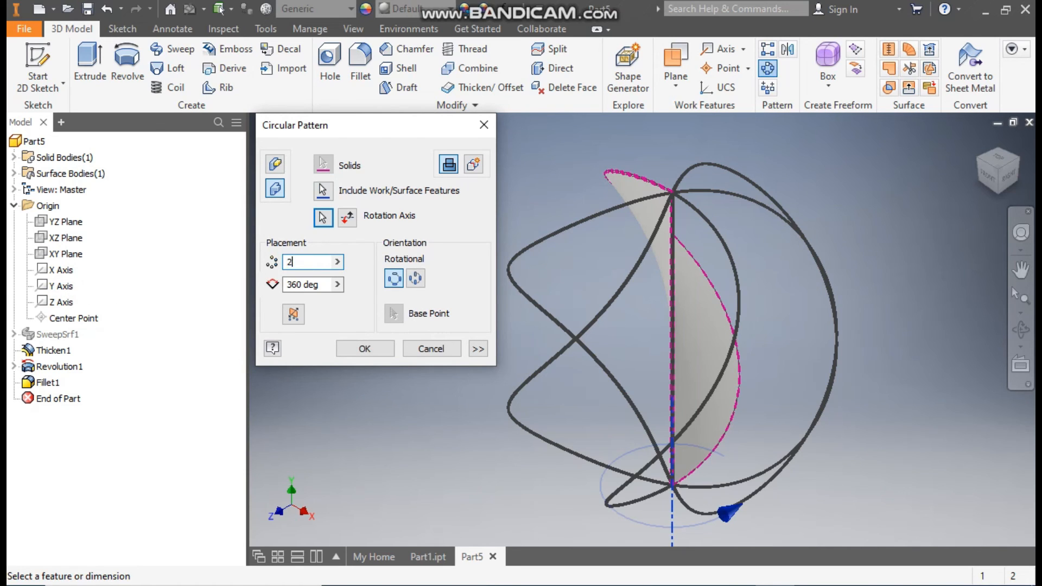
text(0)
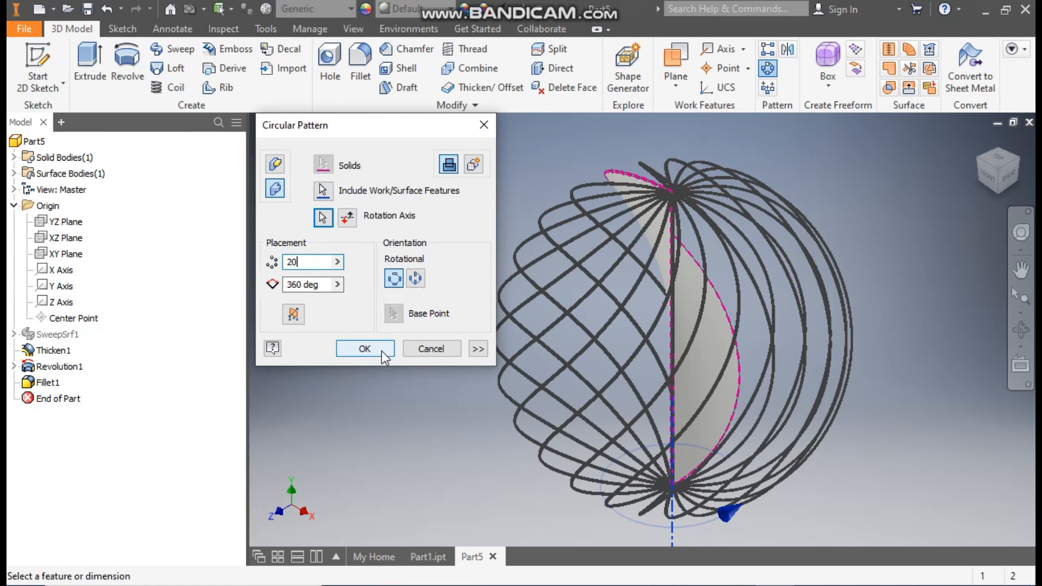
click(364, 348)
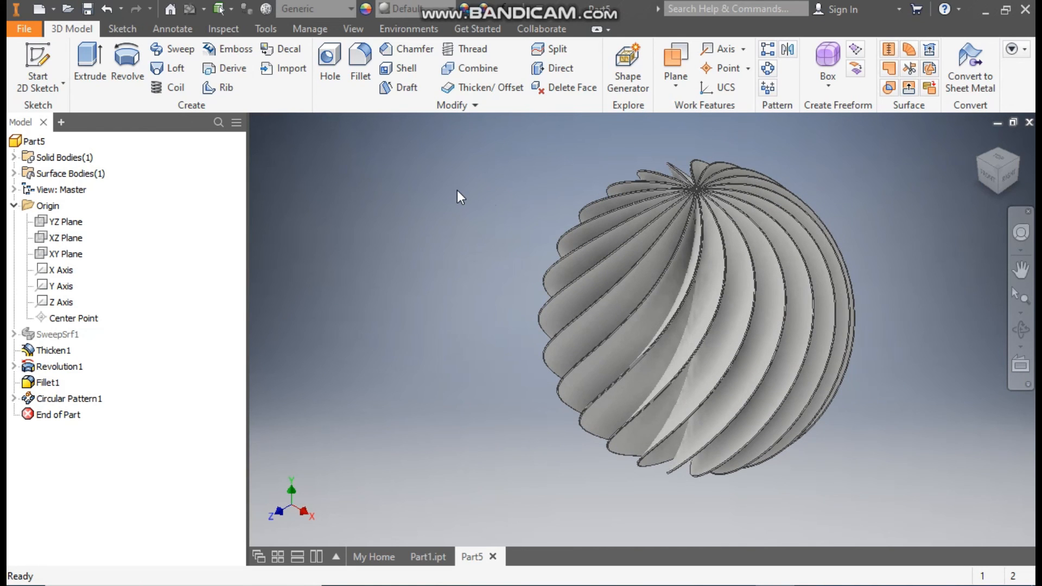
- Apply the Metallic Paint appearance to the twisted sphere and pan to reposition it
click(415, 9)
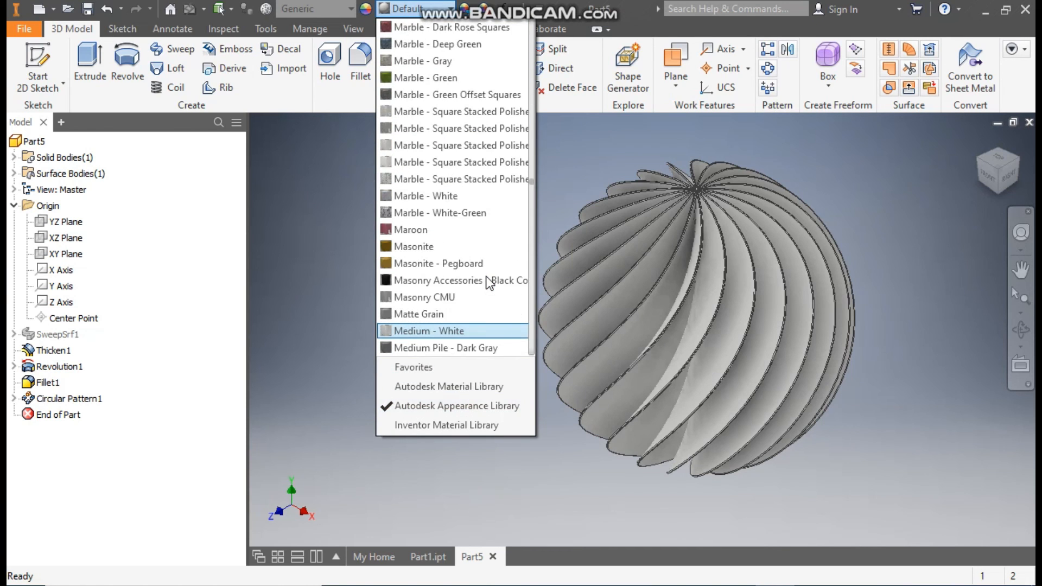
scroll(down, 3)
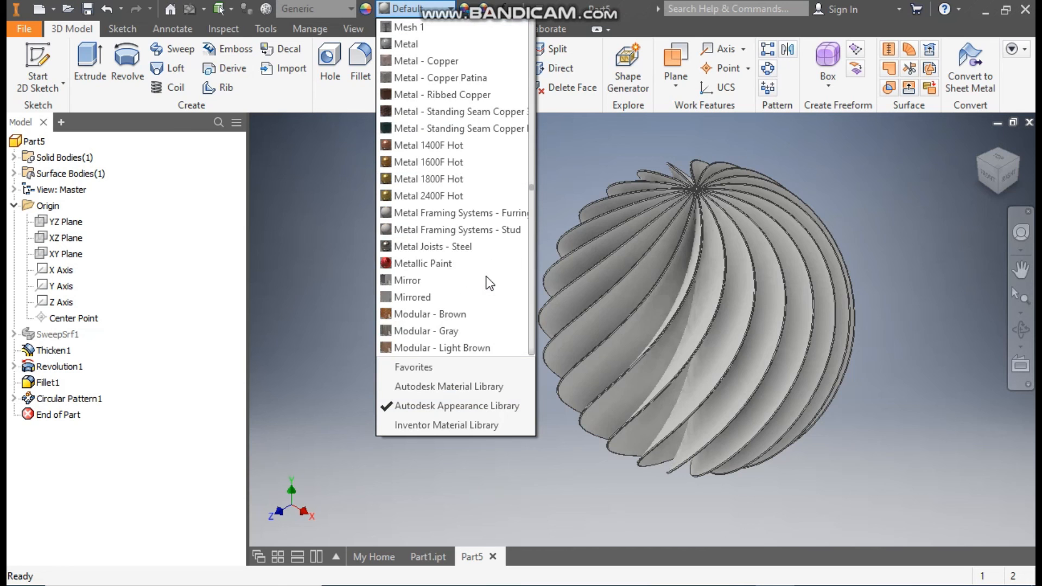
mouse_move(418, 264)
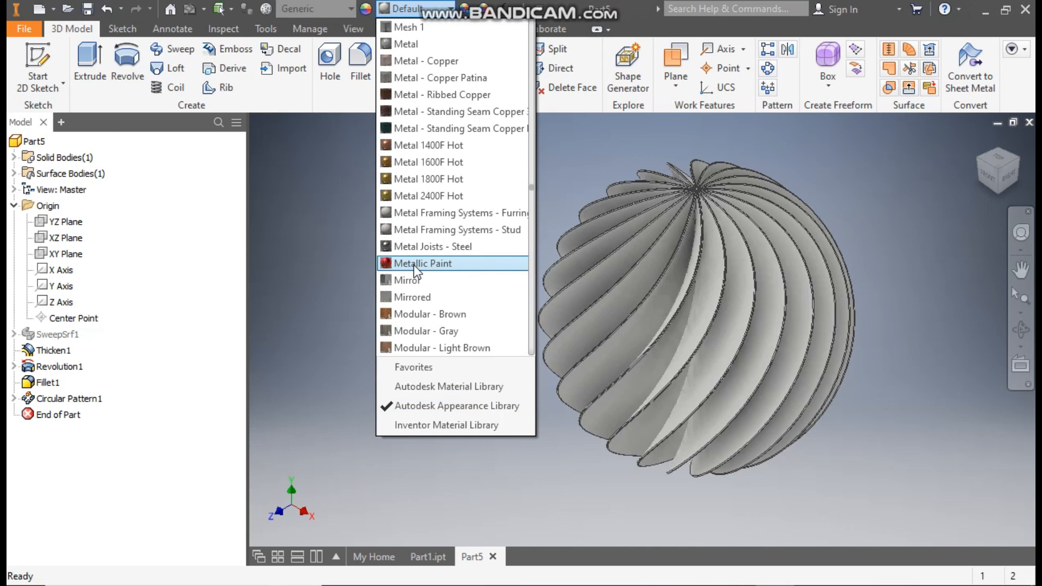
click(422, 263)
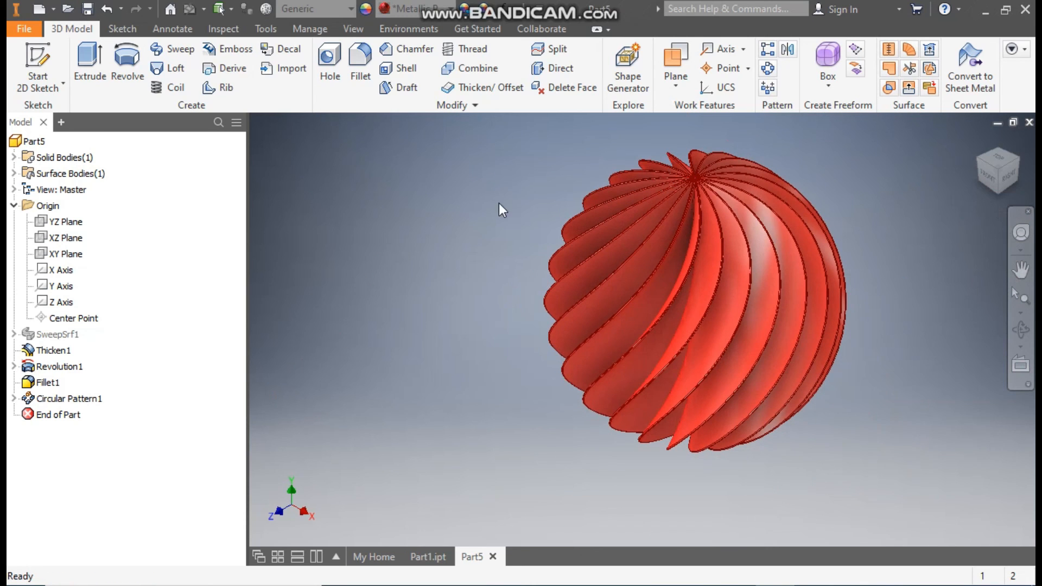
mouse_move(485, 201)
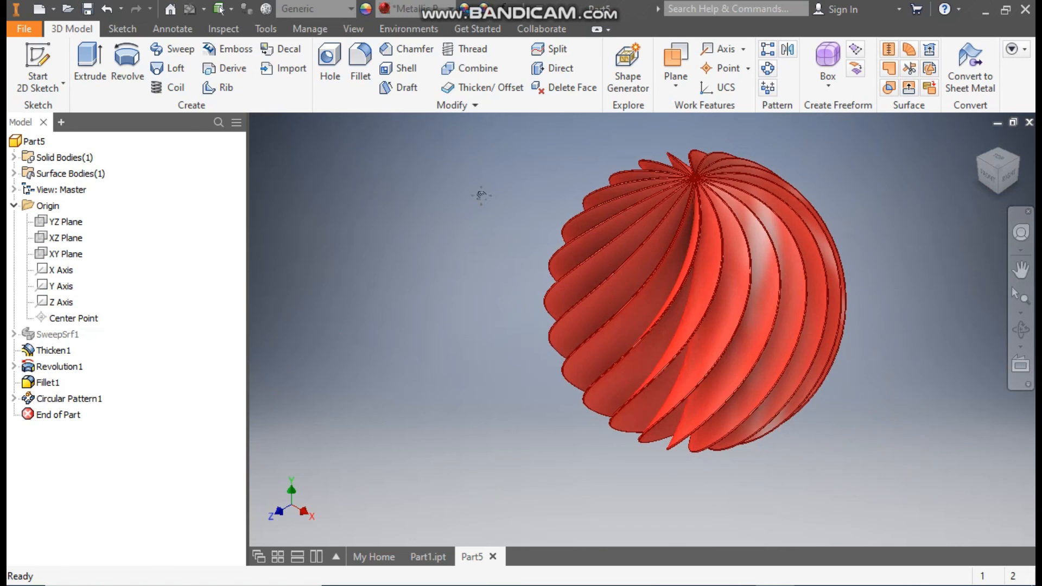
drag(482, 196, 429, 202)
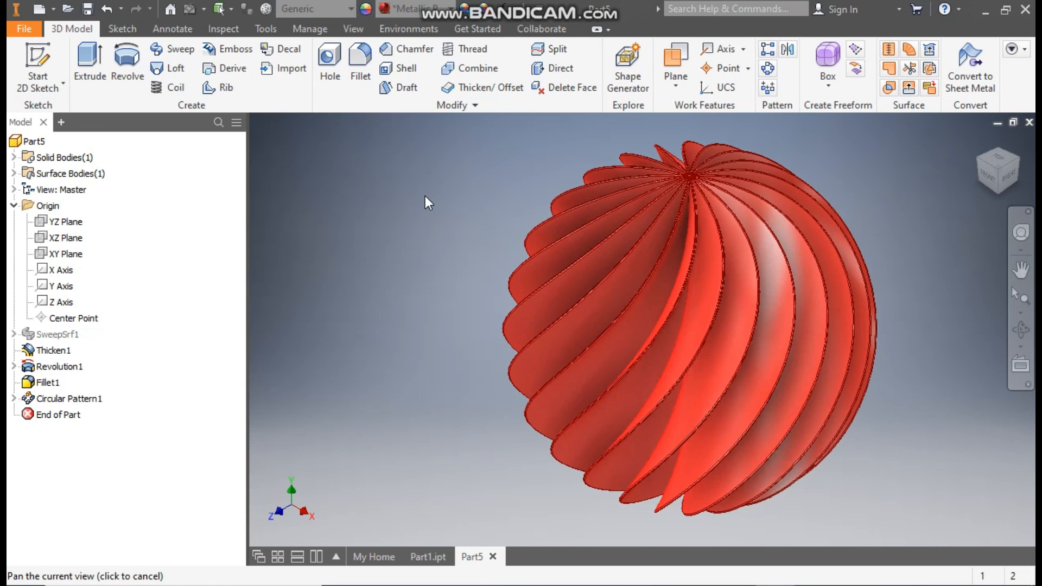